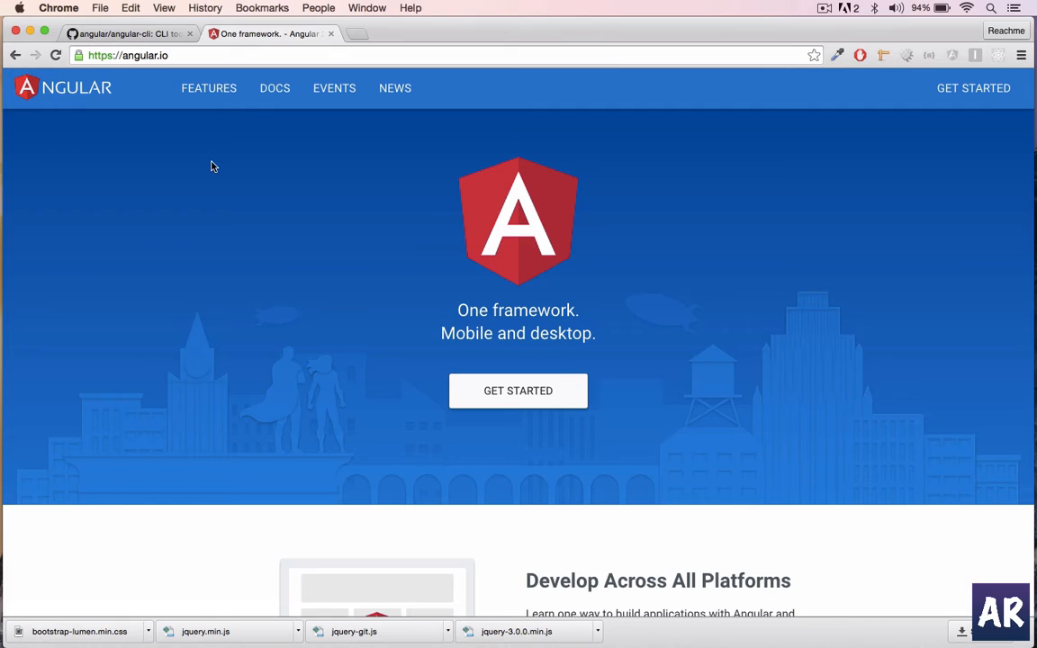
# Open the 5 Min Quickstart guide and scroll to its Node.js and npm prerequisites
pyautogui.scroll(-3)
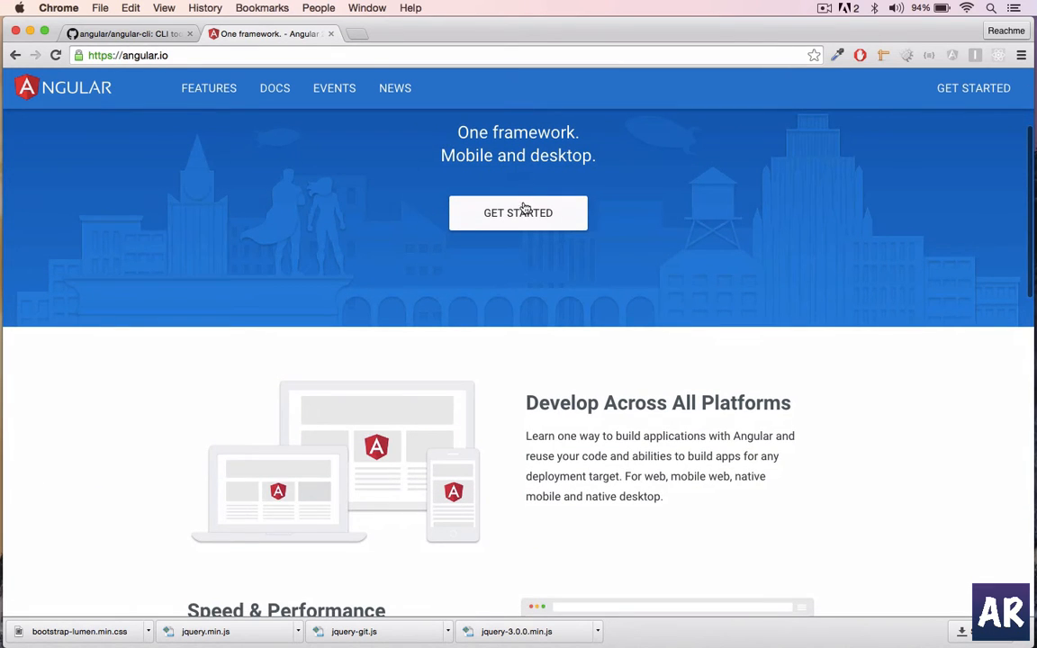
pyautogui.click(517, 213)
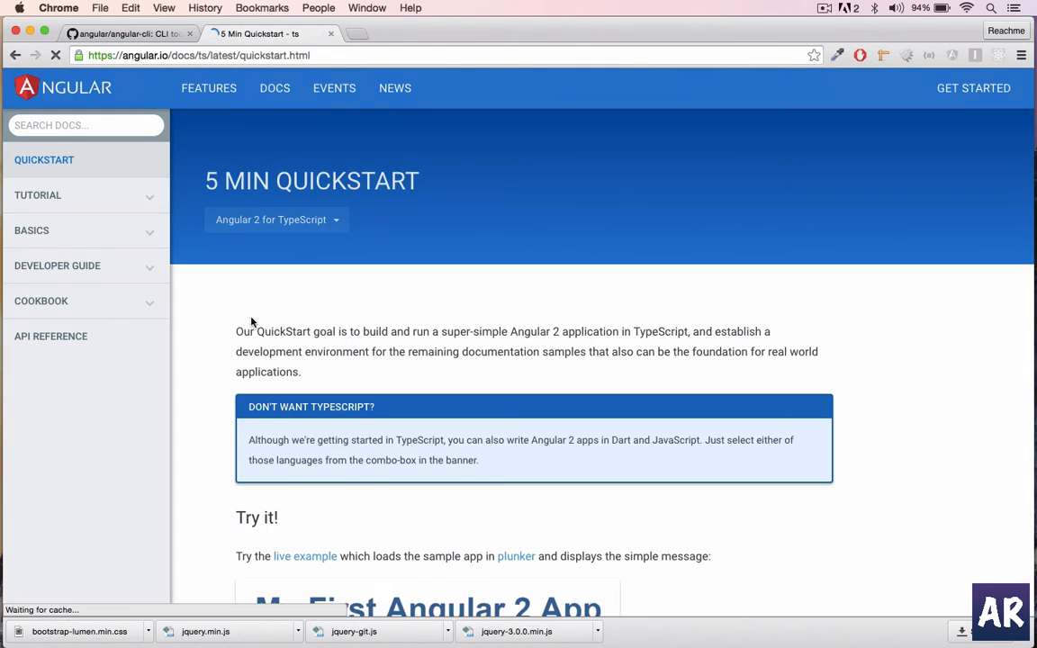
pyautogui.scroll(-3)
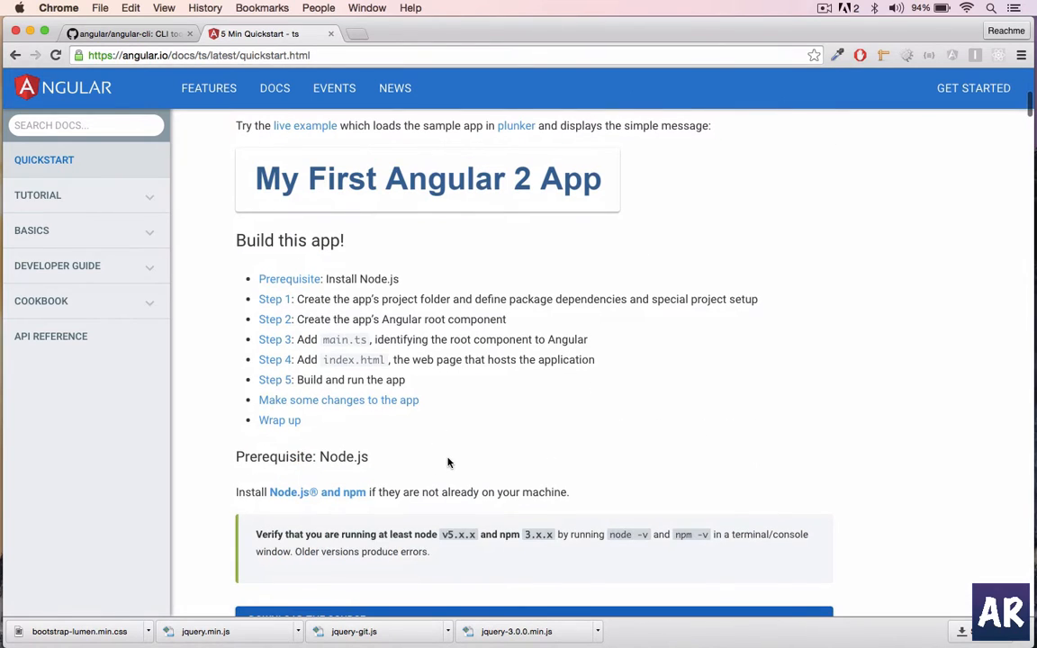
pyautogui.scroll(-3)
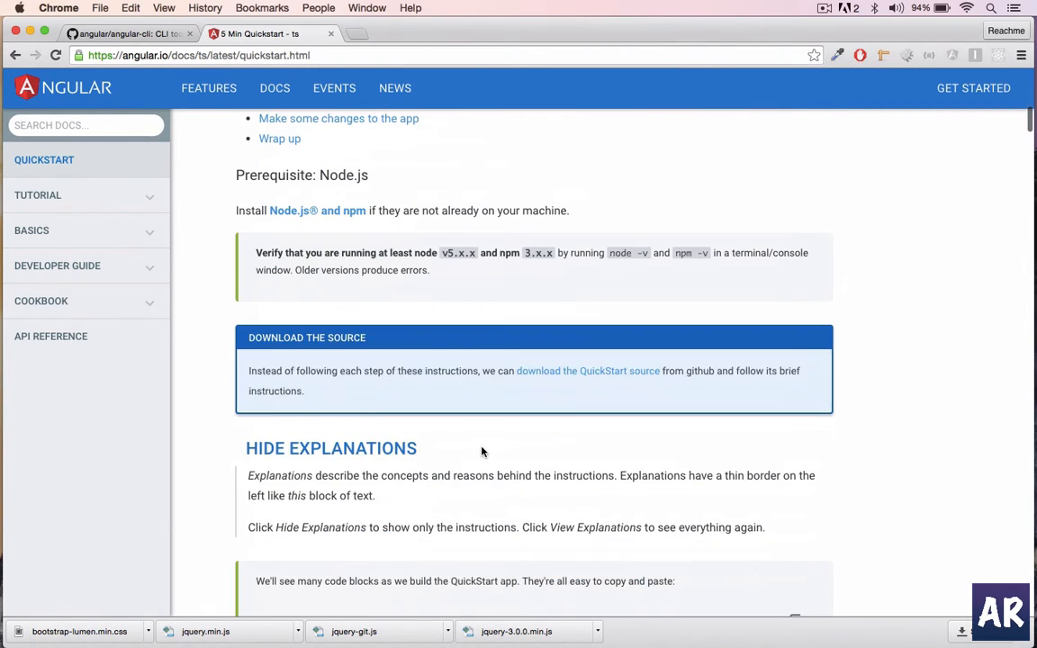
pyautogui.scroll(3)
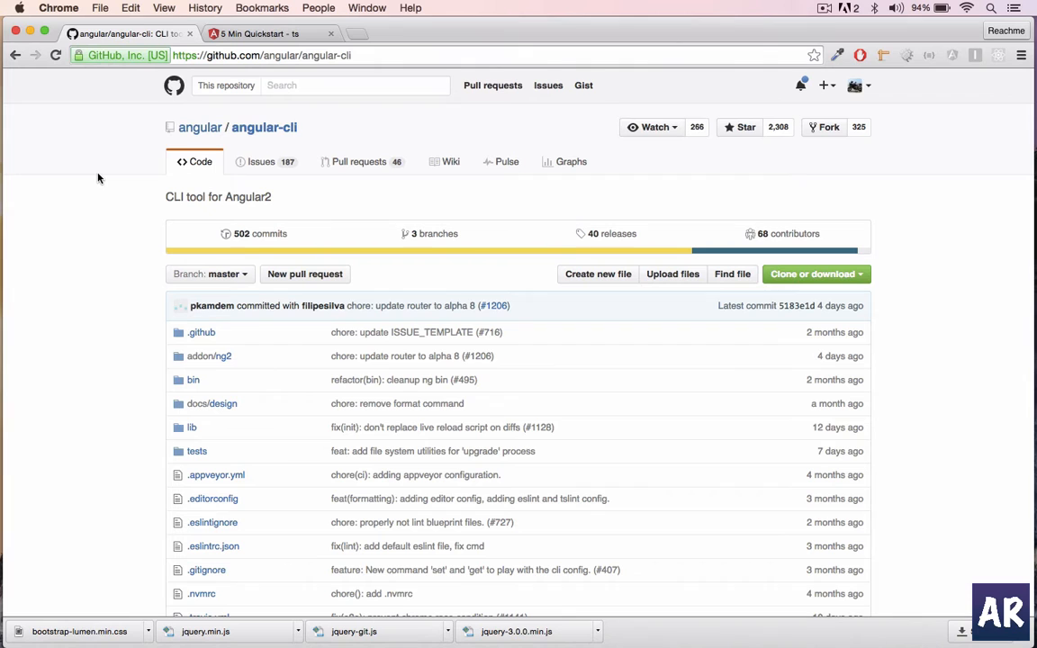
# Scroll the angular-cli README from installation down to the Creating a build section
pyautogui.scroll(-3)
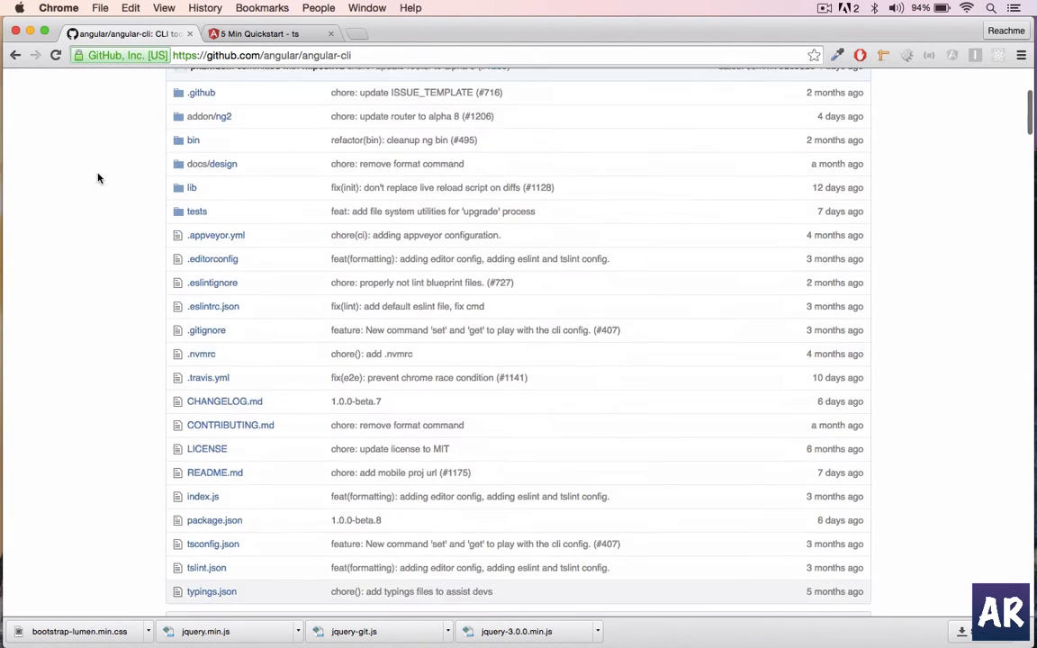
pyautogui.scroll(-3)
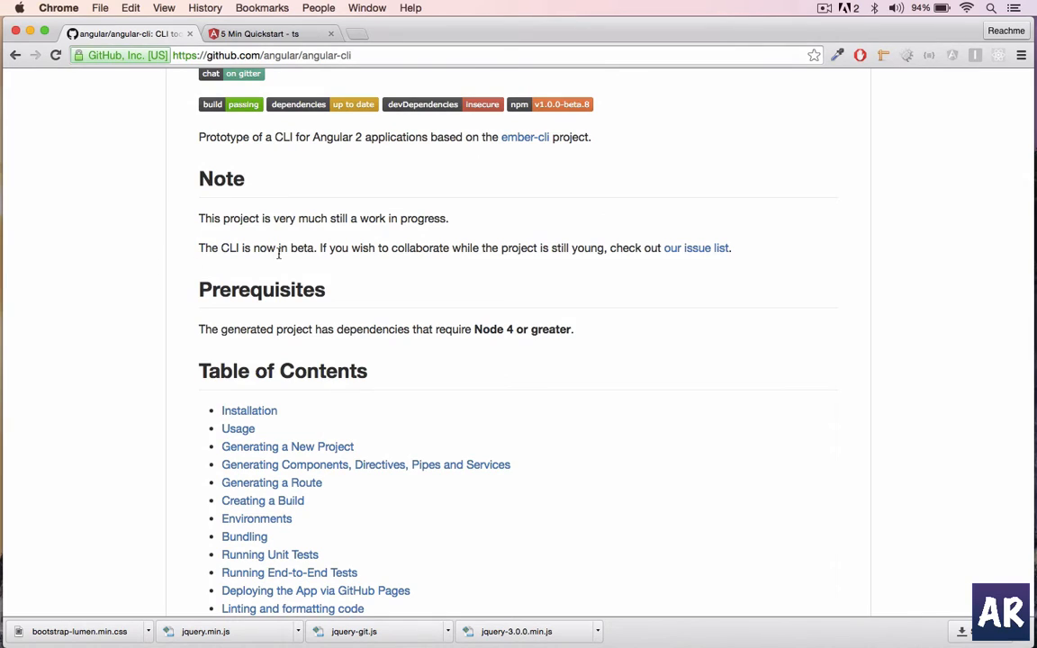
pyautogui.doubleClick(302, 248)
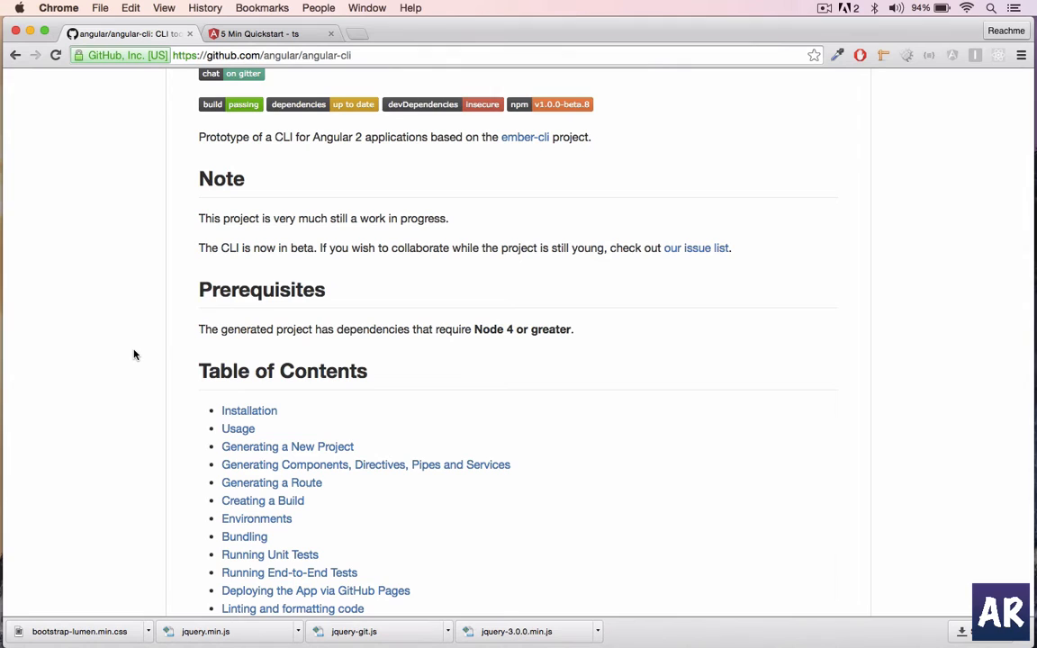
pyautogui.scroll(-3)
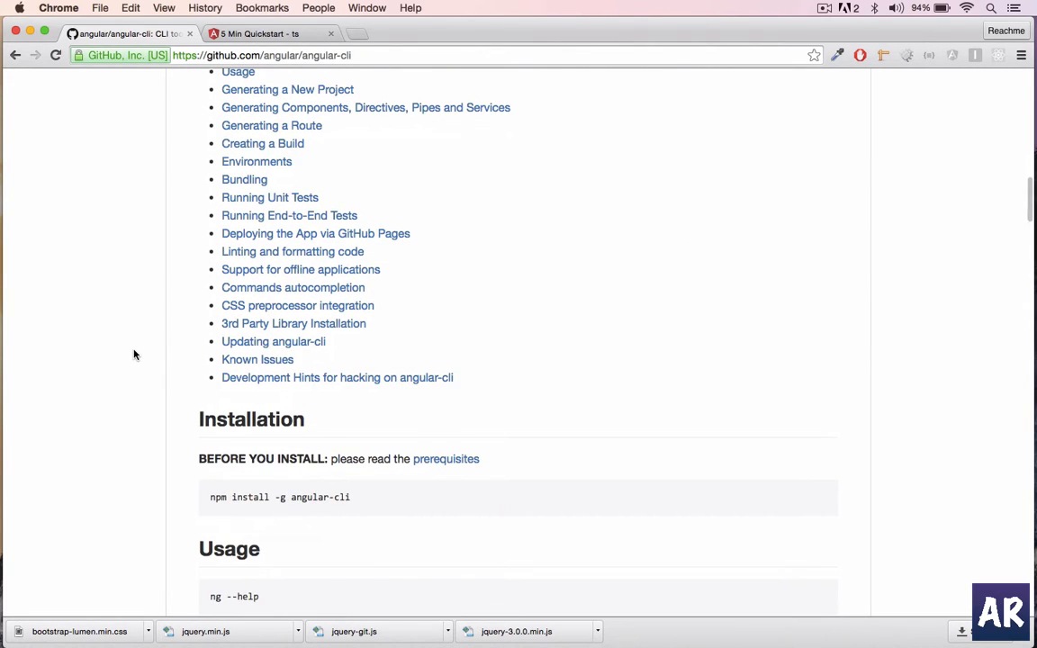
pyautogui.scroll(-3)
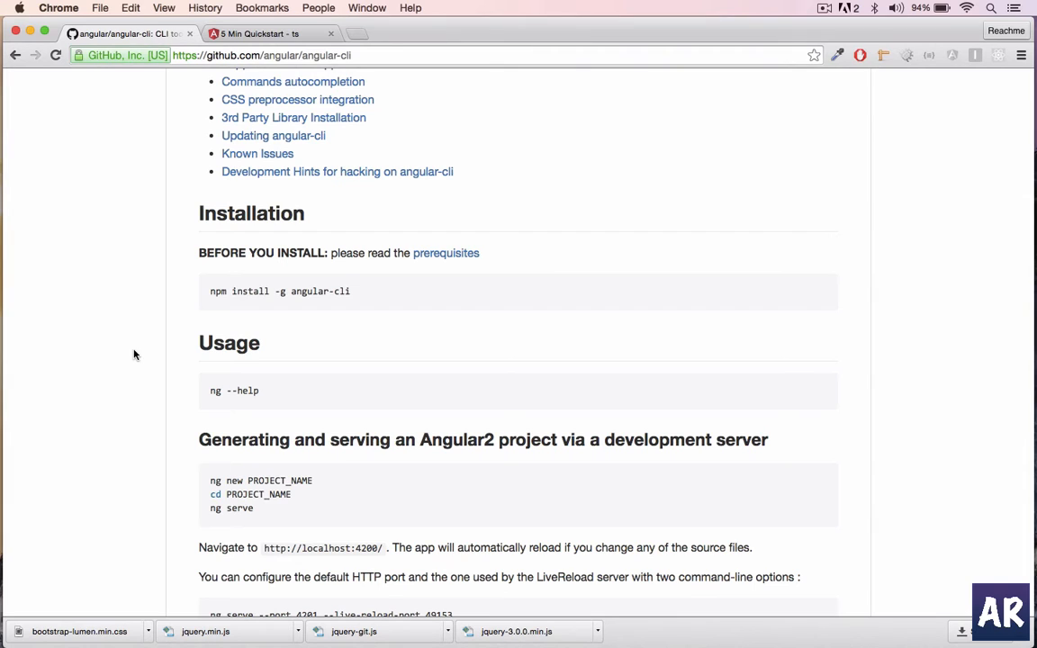
pyautogui.scroll(-3)
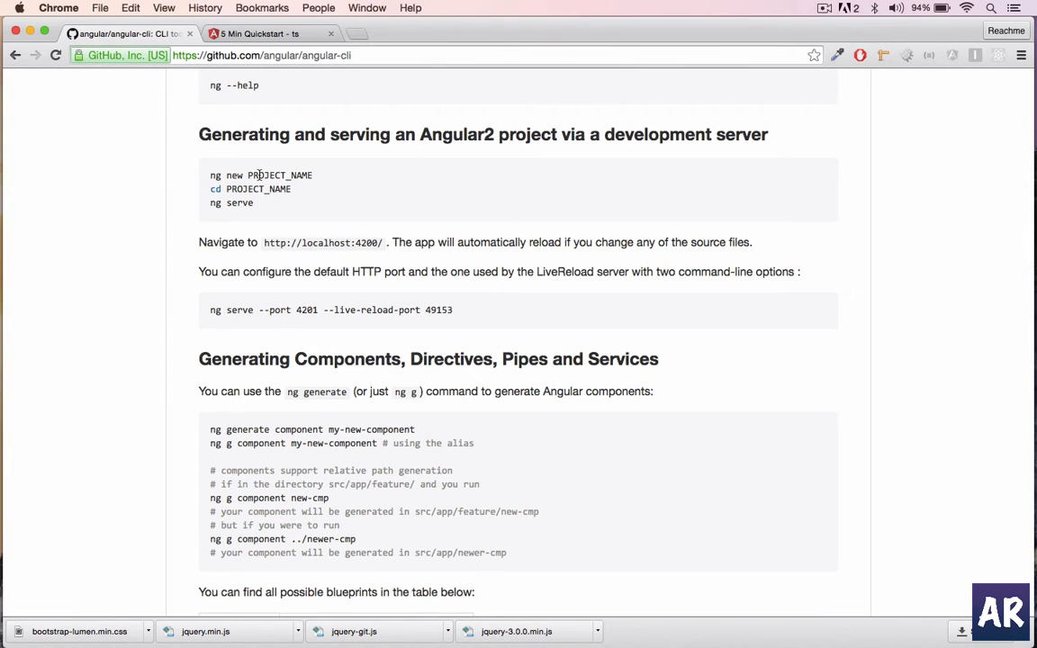
pyautogui.moveTo(139, 318)
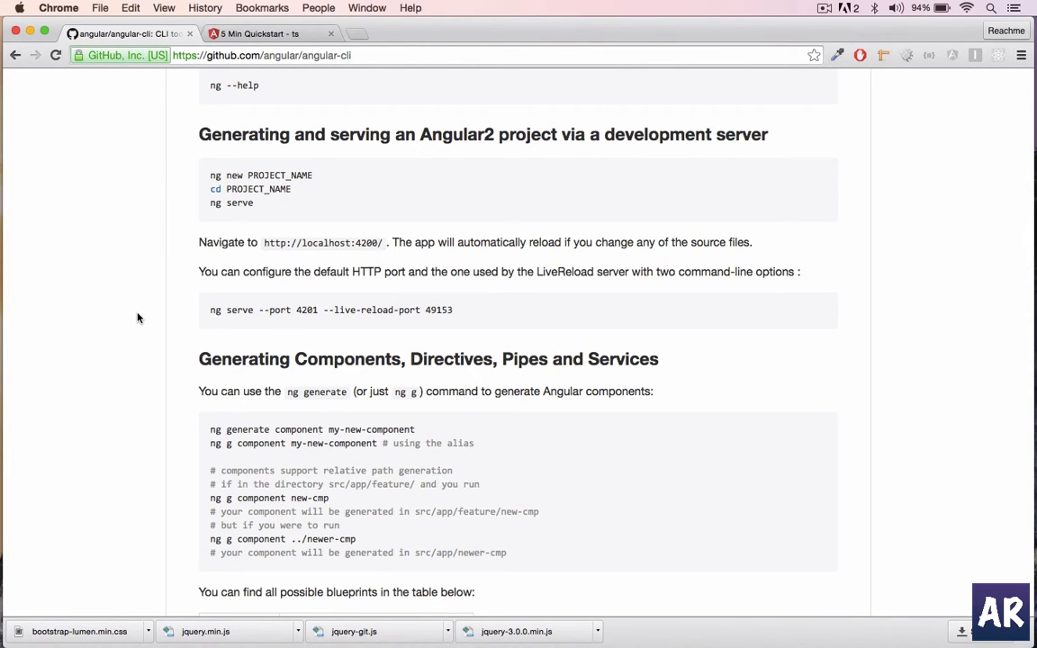
pyautogui.scroll(-3)
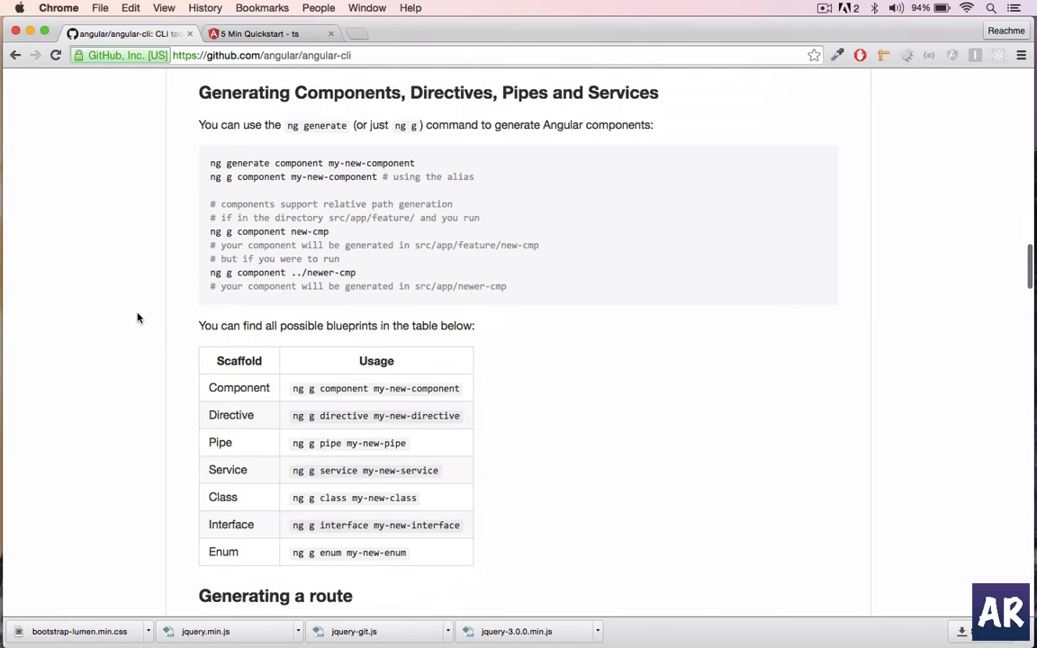
pyautogui.scroll(-3)
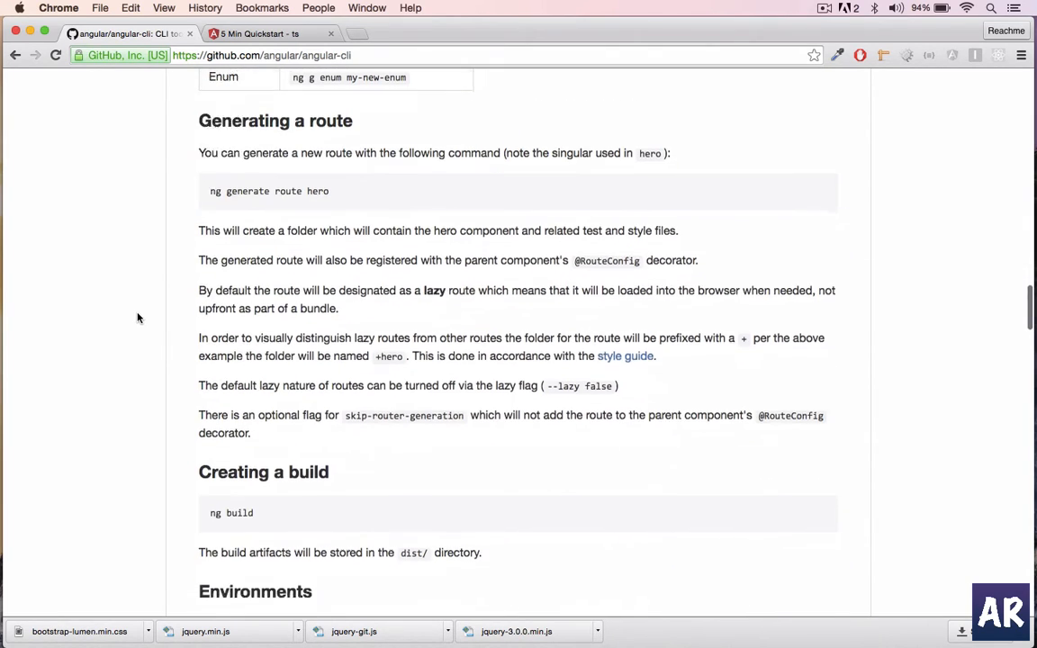
pyautogui.scroll(-3)
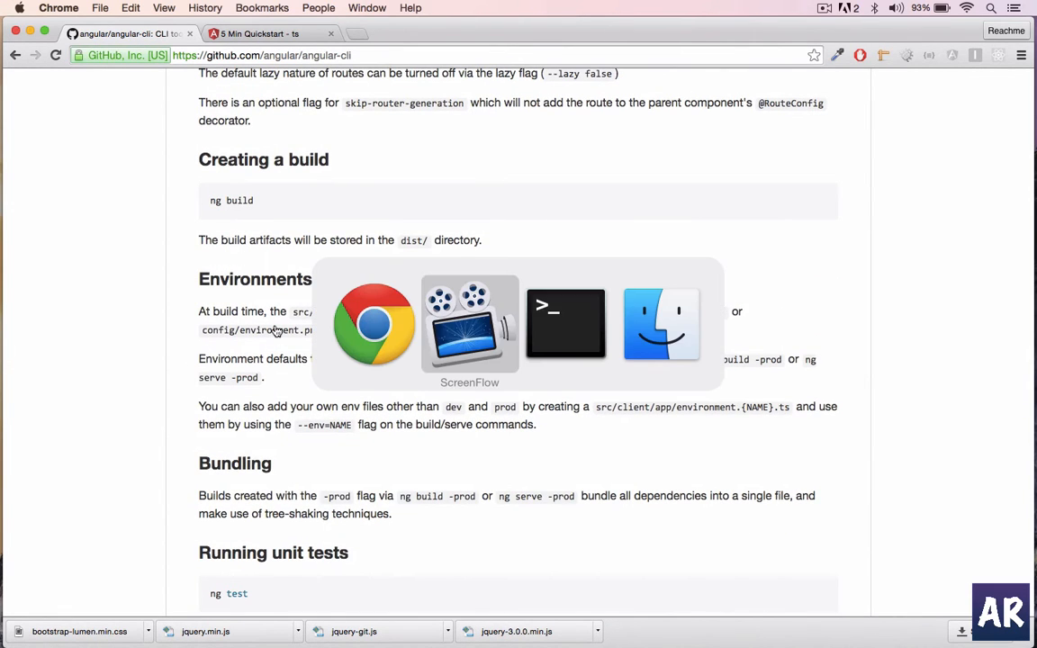
# In Terminal, confirm Node is v5.0.0 with node -v, then run npm
pyautogui.click(566, 324)
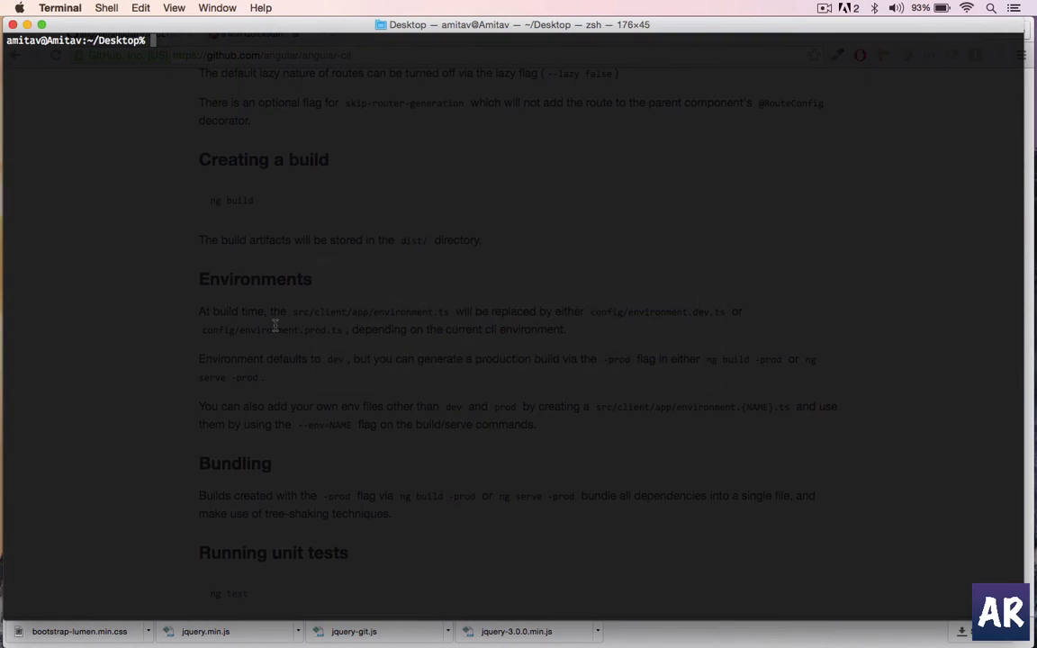
pyautogui.press('Return')
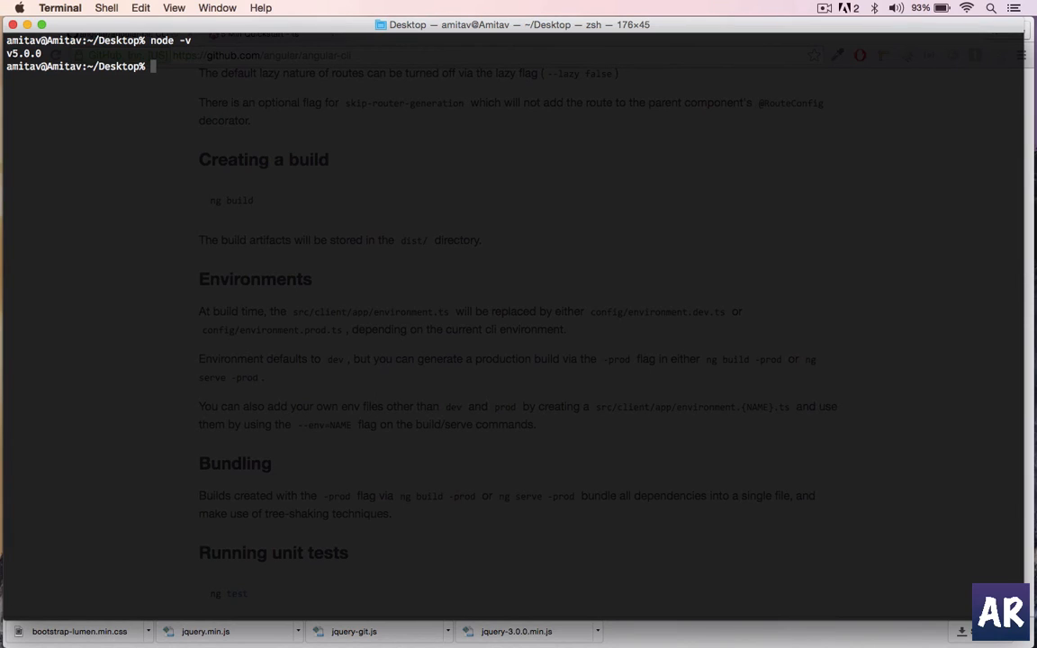
pyautogui.write('npm')
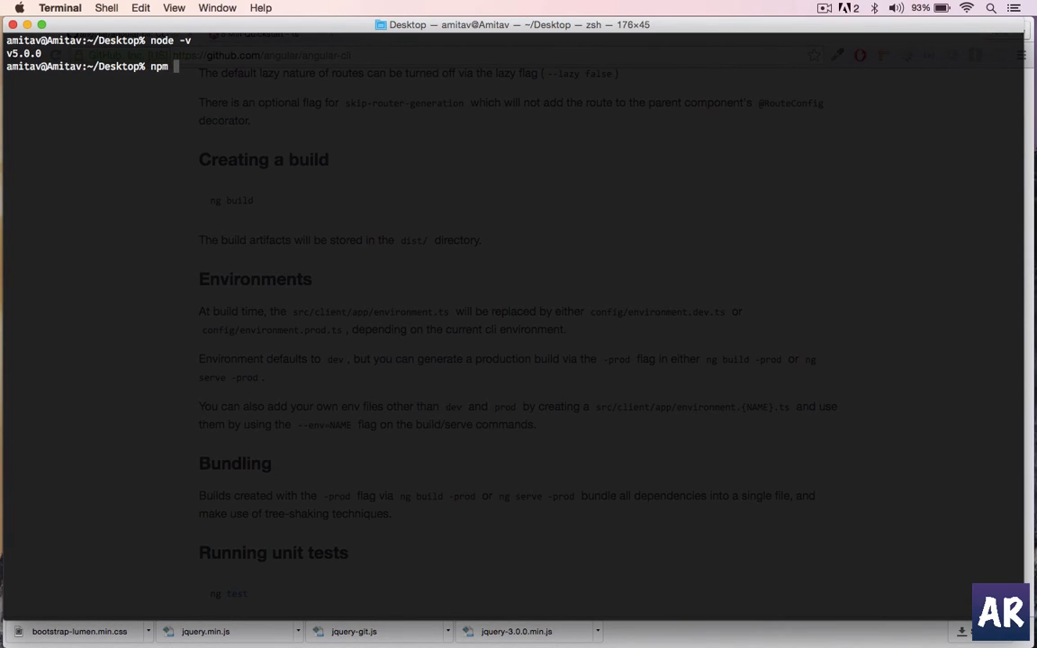
pyautogui.press('Return')
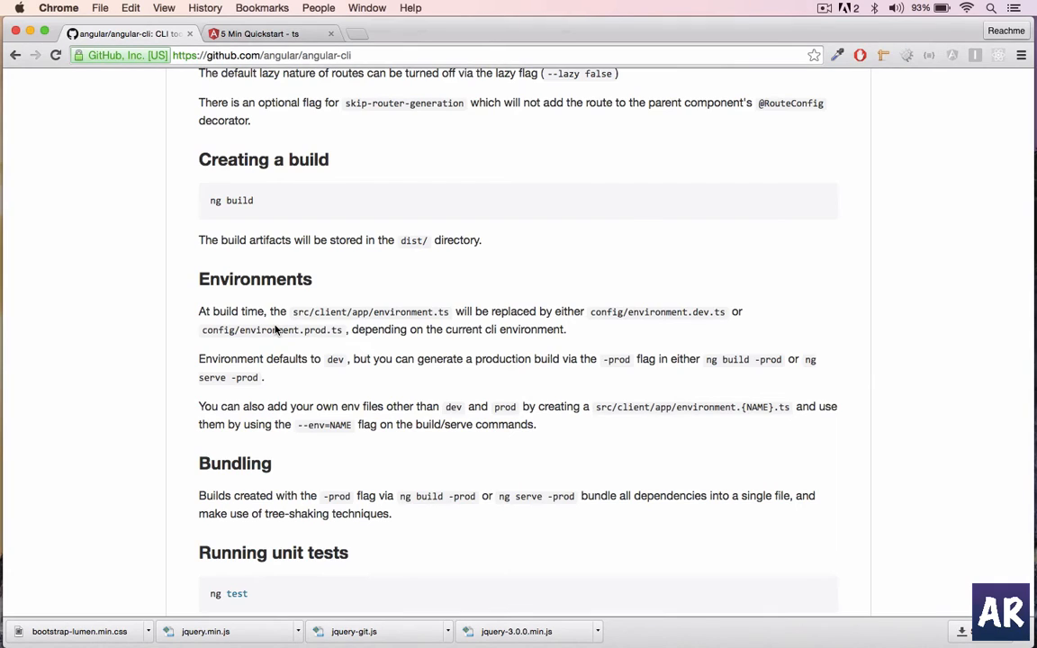
# Scroll the README up to Installation, showing 'npm install -g angular-cli'
pyautogui.scroll(3)
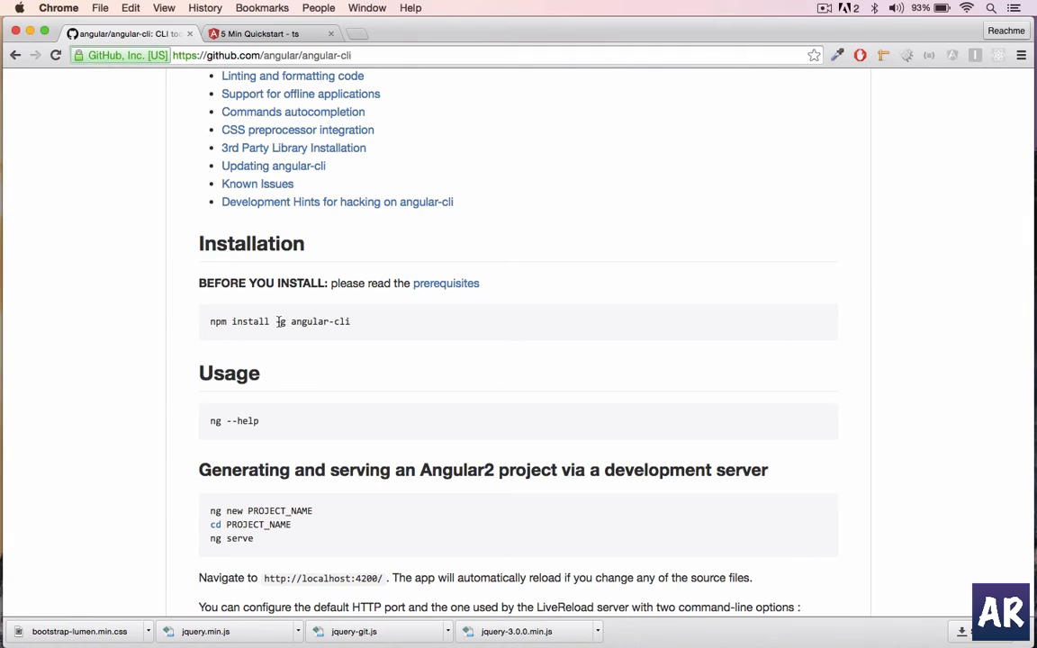
pyautogui.moveTo(357, 313)
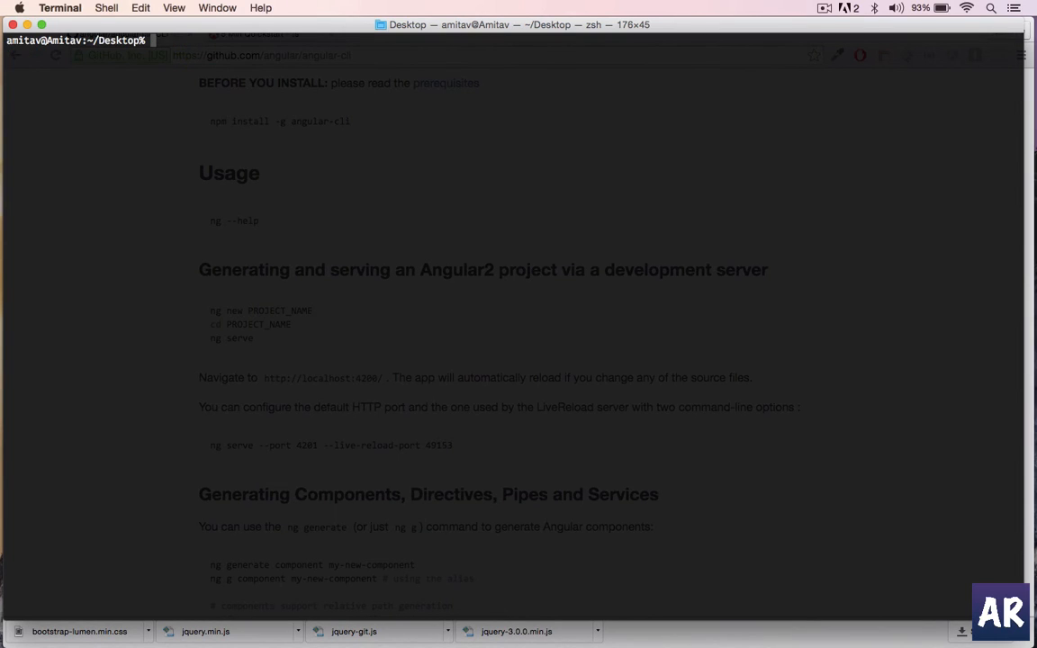
# Run 'ng new bookmarks' in the Desktop folder to generate the project
pyautogui.write('ng')
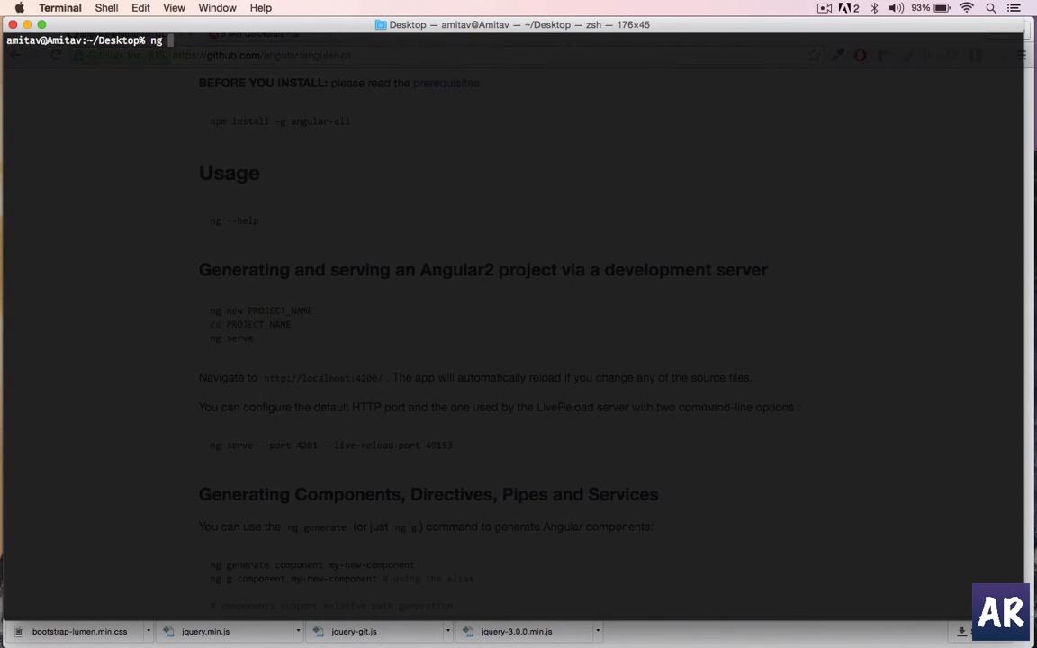
pyautogui.write('g')
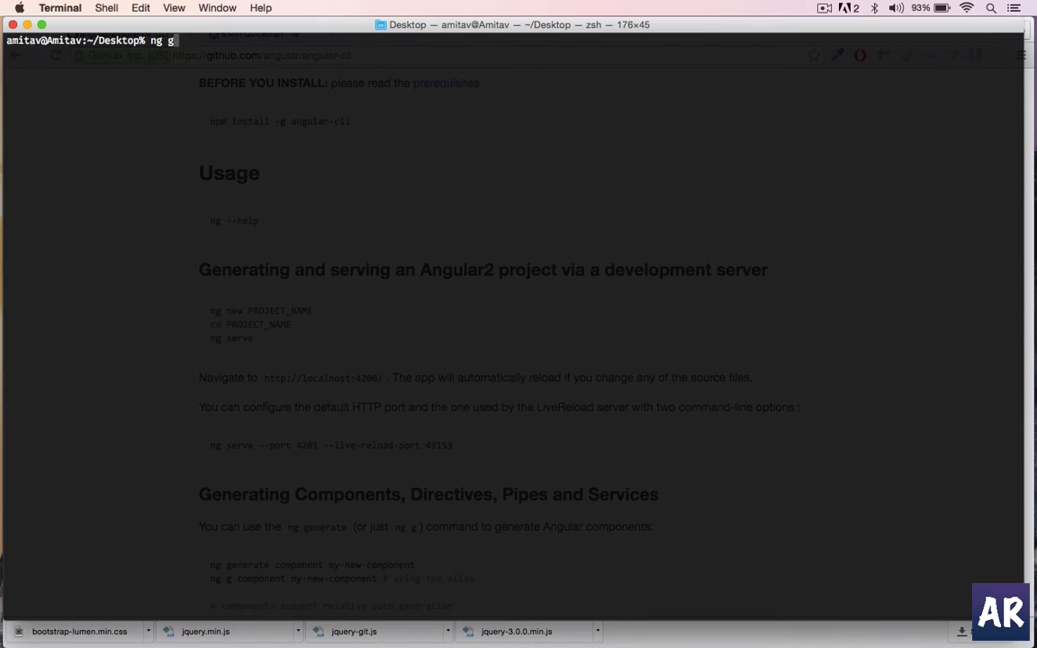
pyautogui.write('new')
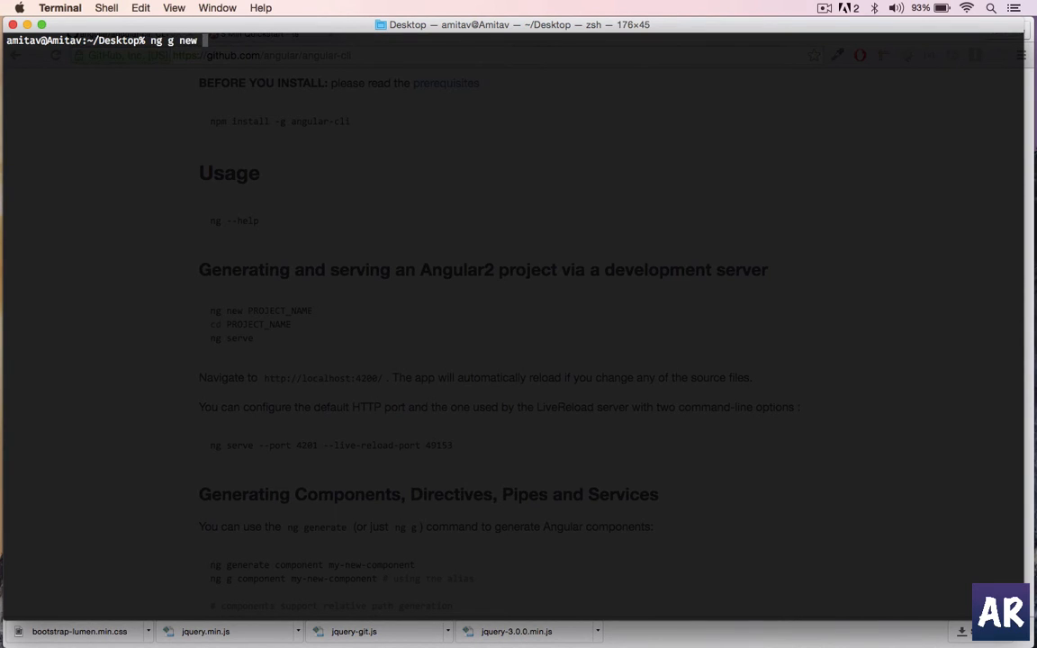
pyautogui.press('Backspace')
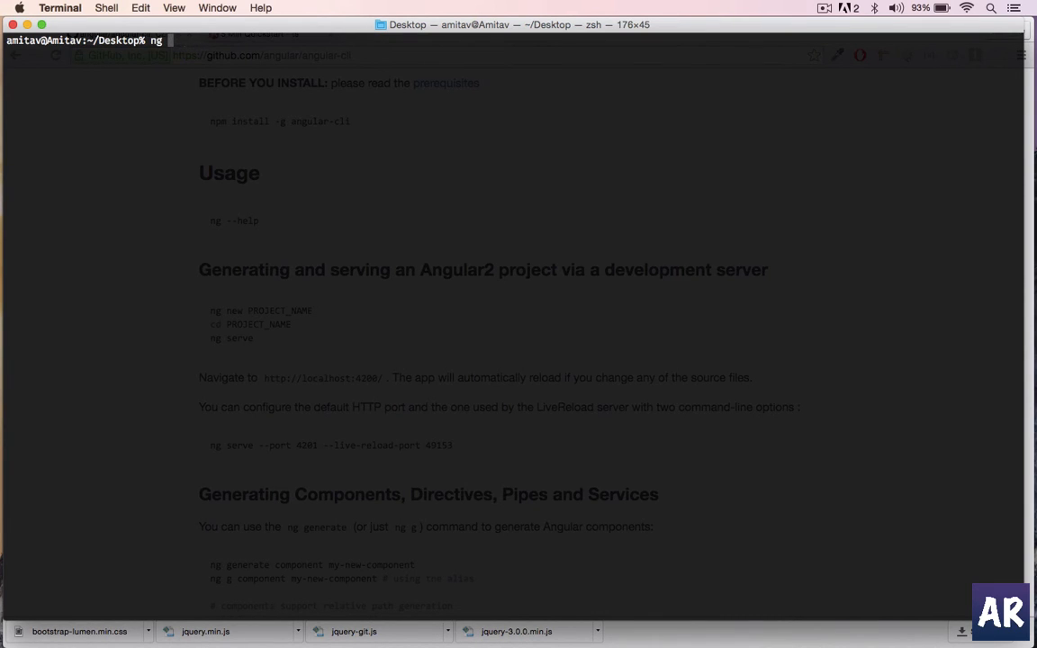
pyautogui.write('new')
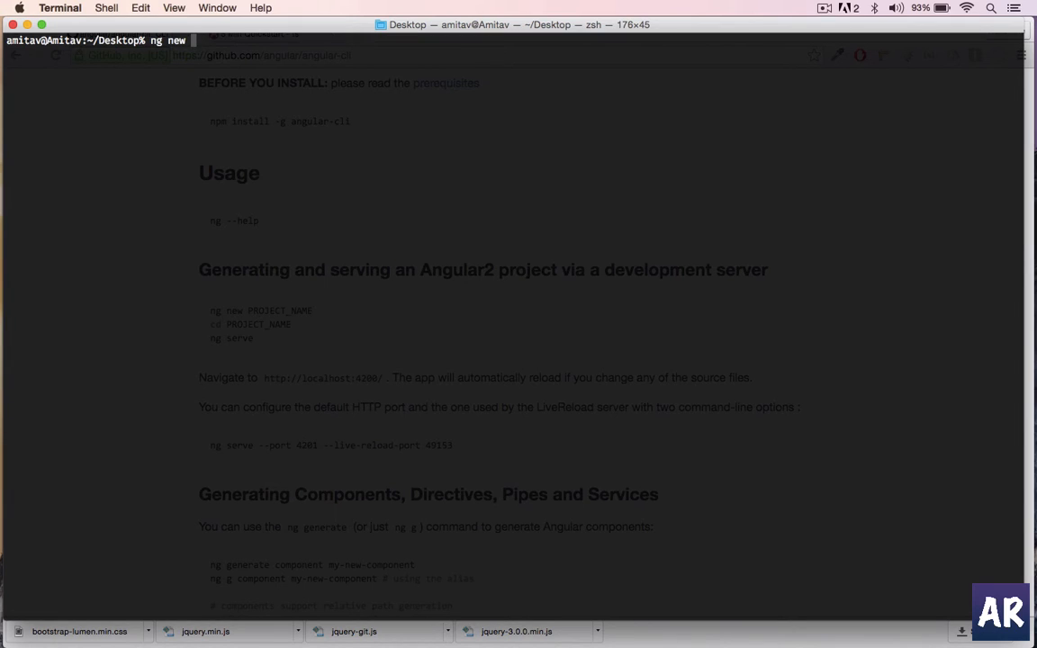
pyautogui.write('bookmarks')
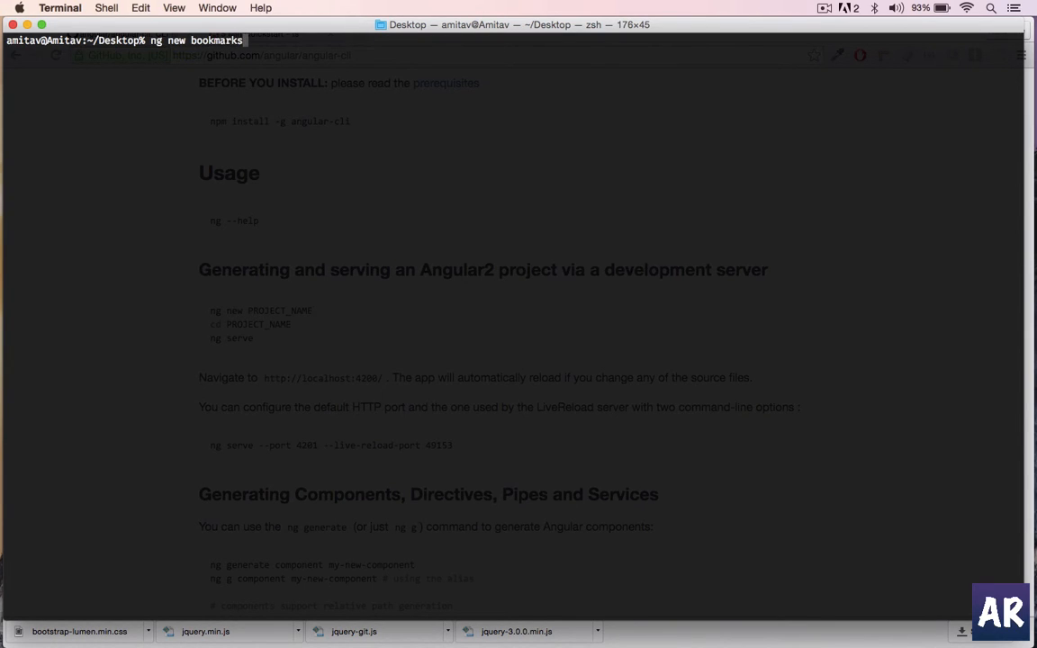
pyautogui.press('Return')
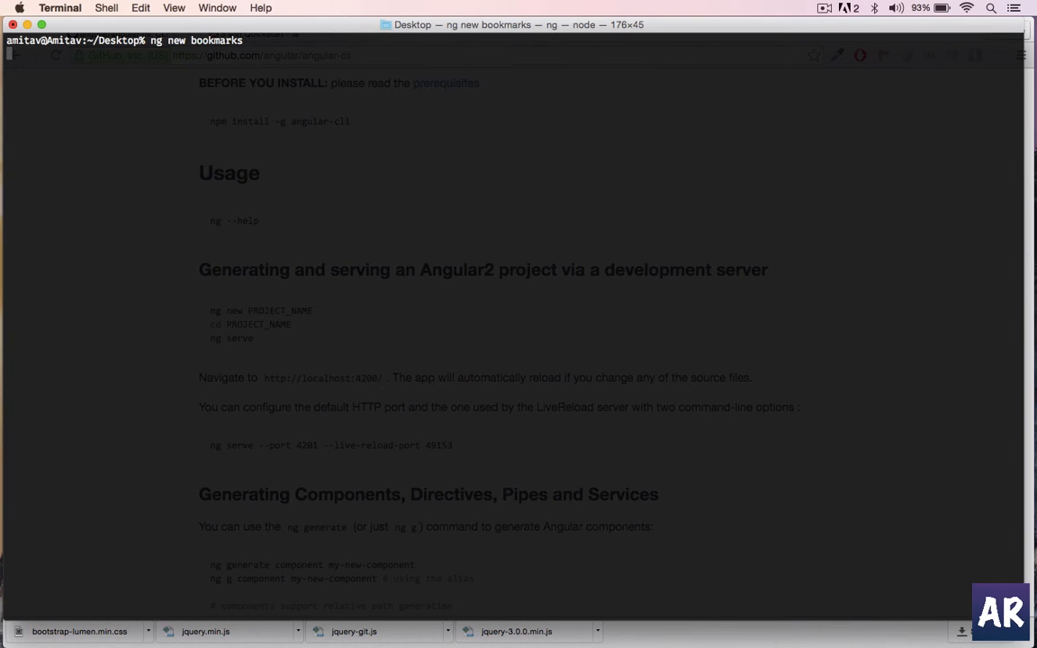
pyautogui.press('Return')
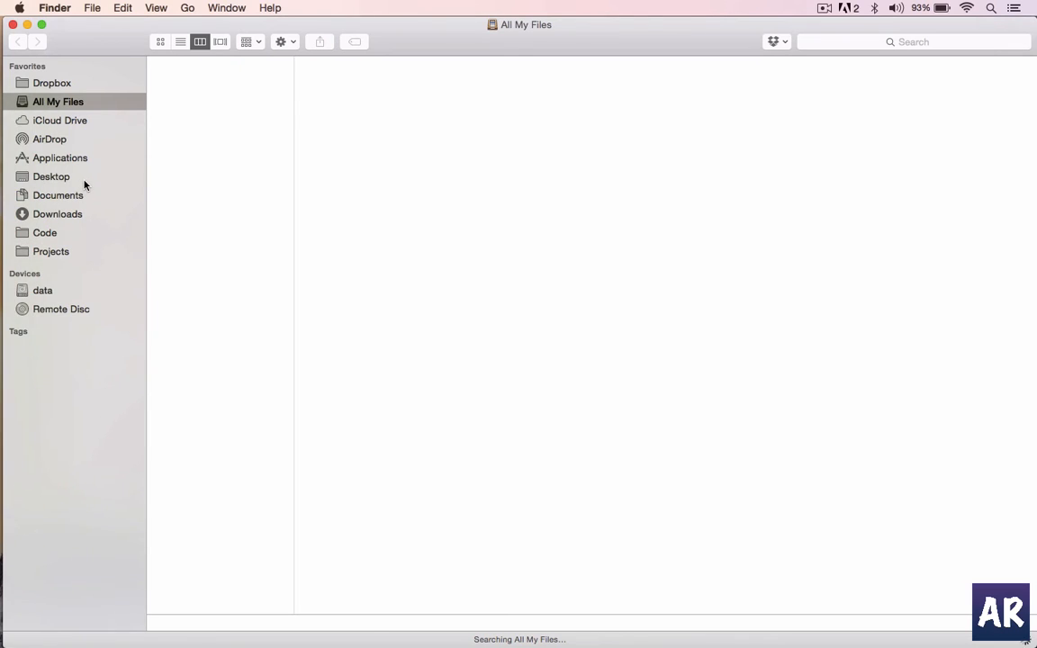
# Browse Desktop > bookmarks > src > app in Finder, then launch Visual Studio Code
pyautogui.click(51, 176)
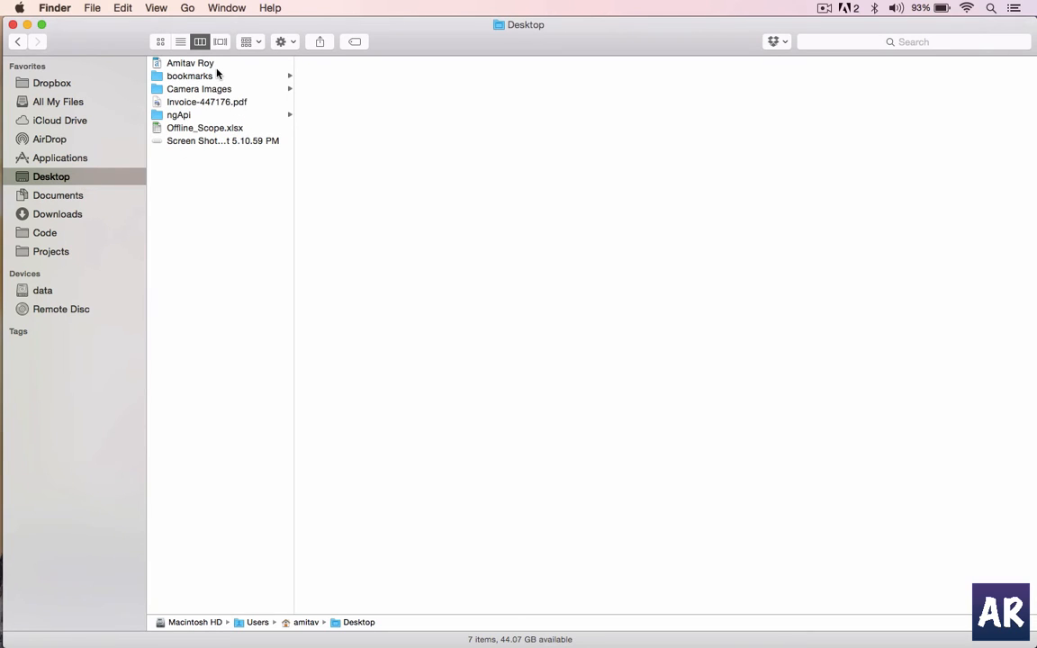
pyautogui.click(189, 75)
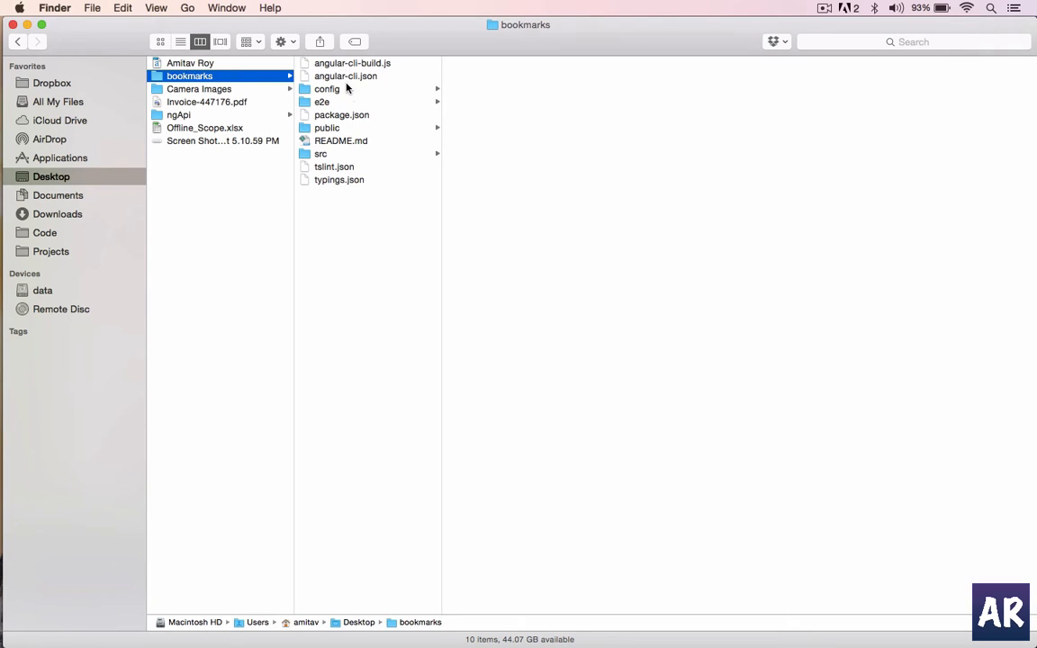
pyautogui.moveTo(360, 223)
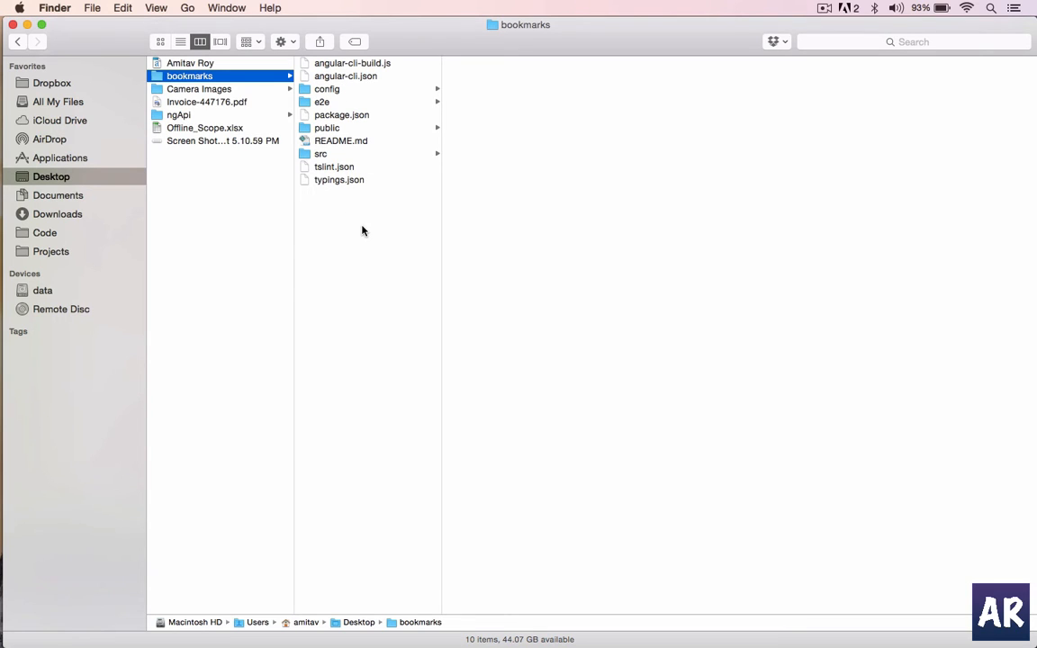
pyautogui.click(321, 153)
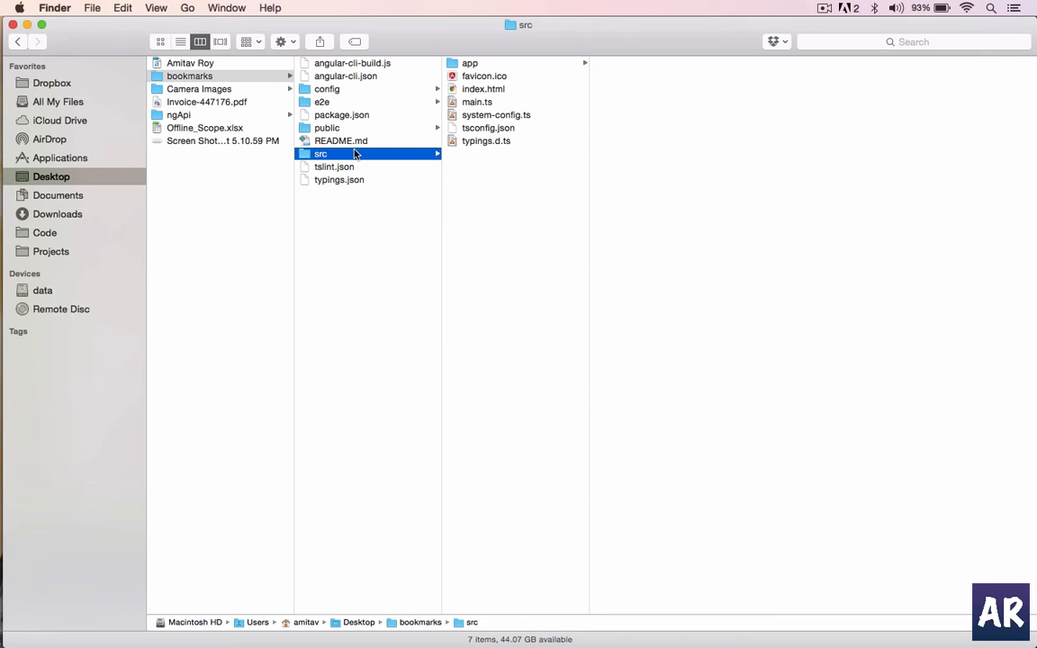
pyautogui.moveTo(482, 101)
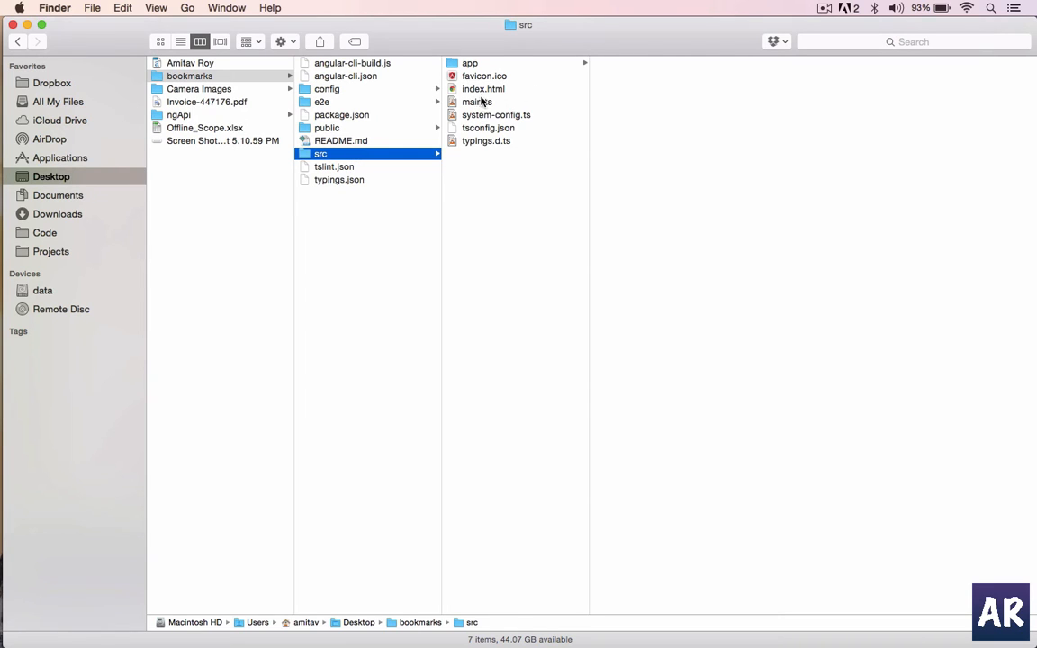
pyautogui.click(469, 63)
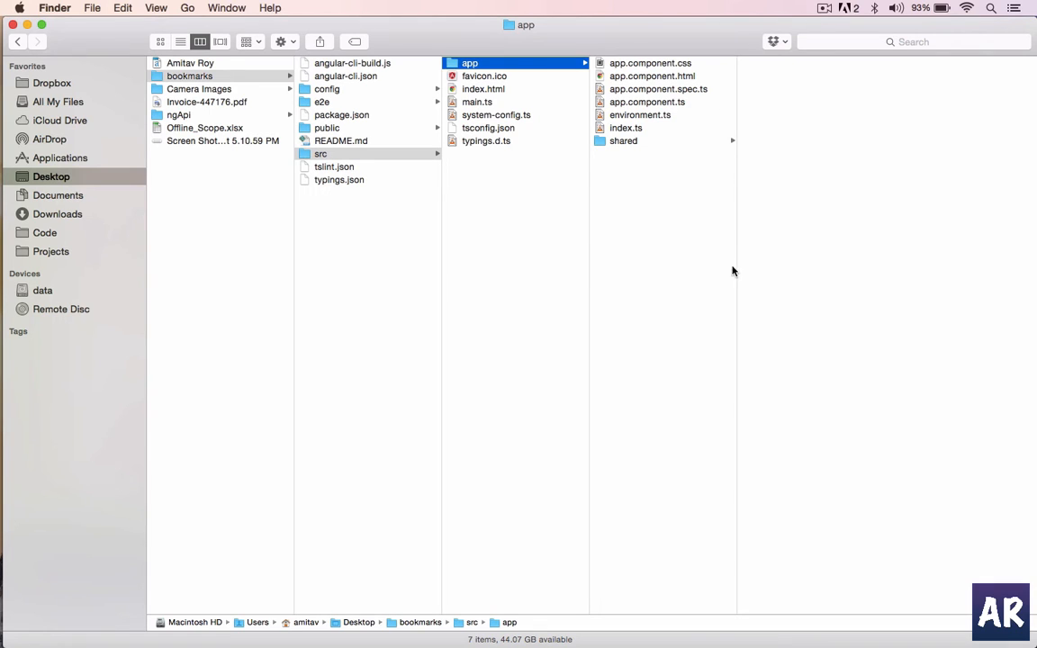
pyautogui.moveTo(661, 126)
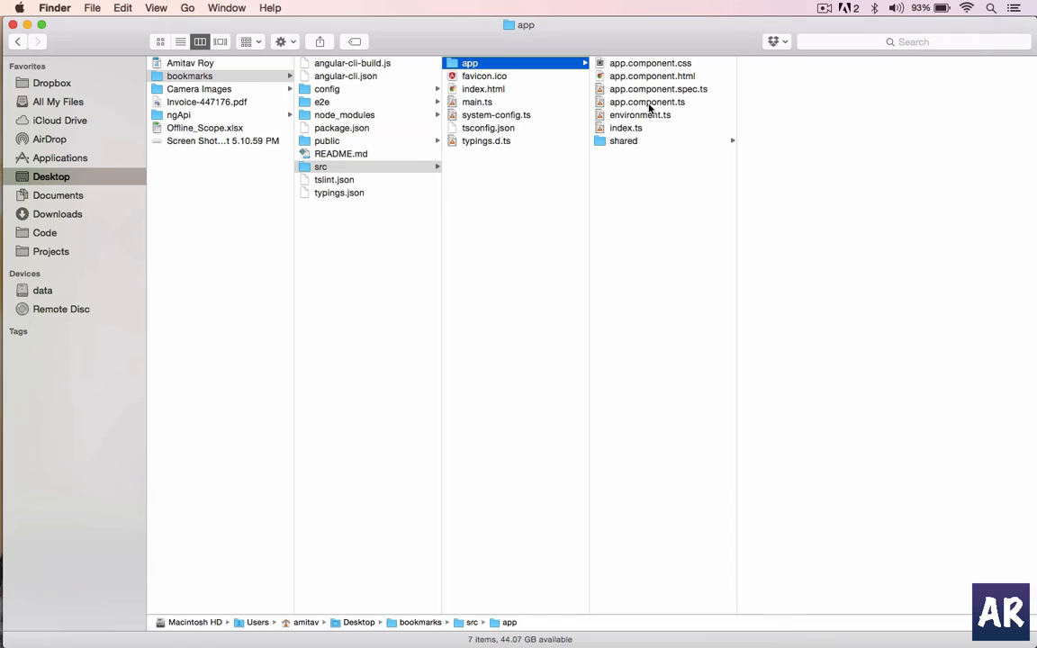
pyautogui.moveTo(647, 144)
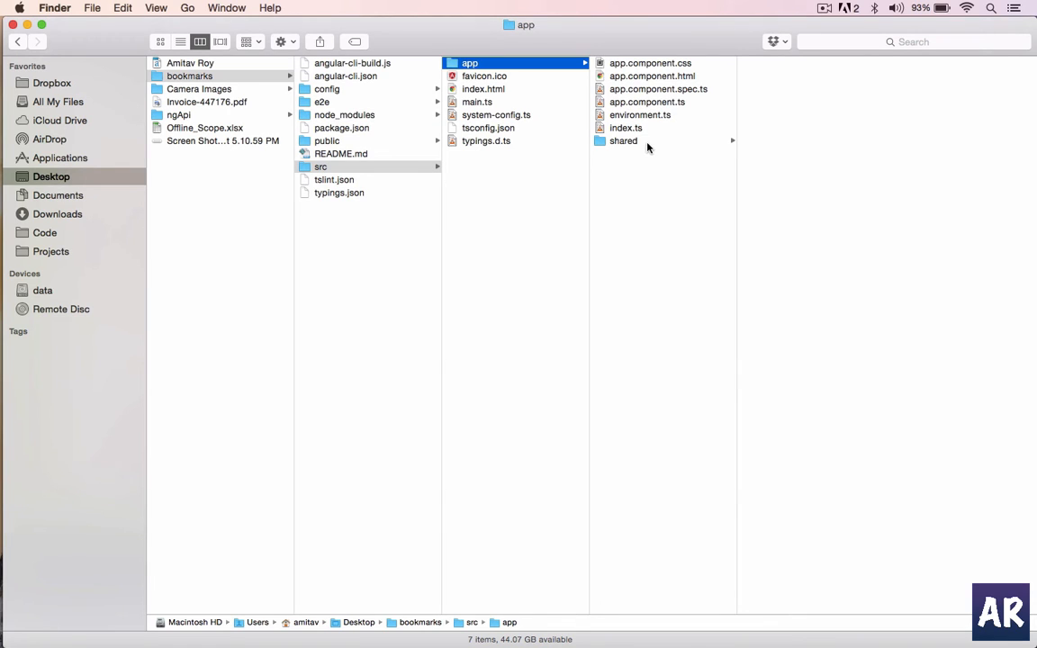
pyautogui.moveTo(651, 218)
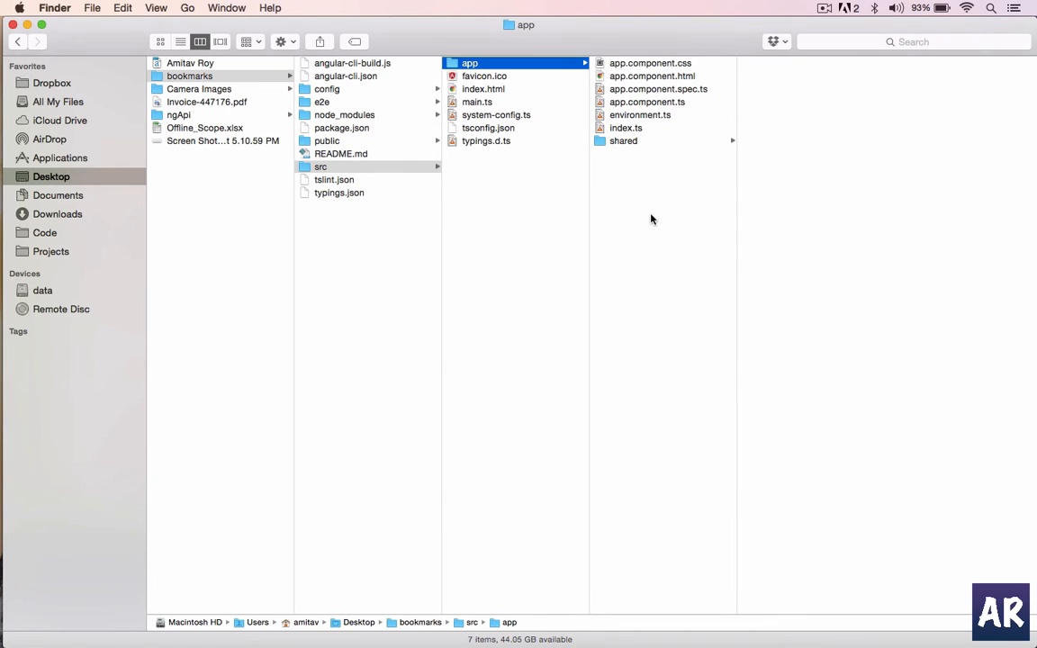
pyautogui.moveTo(467, 276)
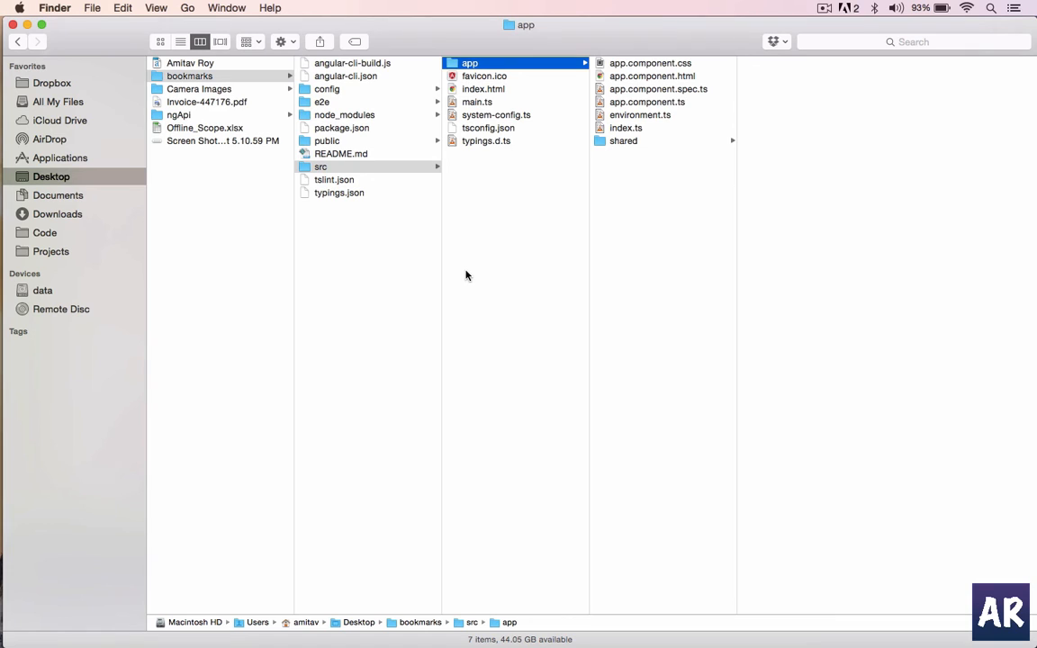
pyautogui.moveTo(22, 410)
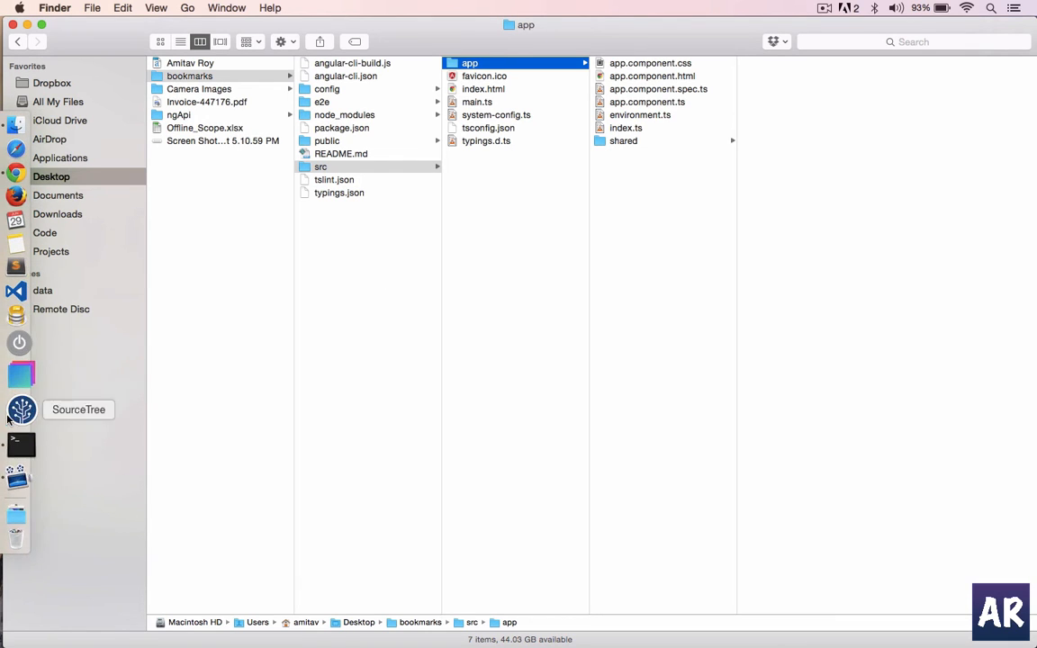
pyautogui.moveTo(20, 313)
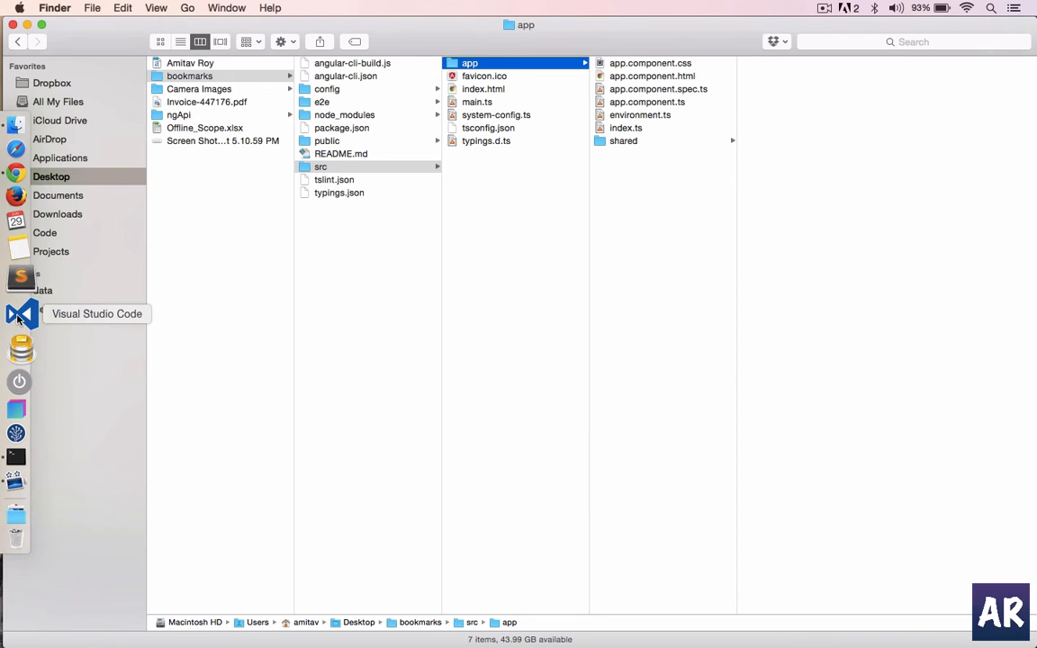
pyautogui.moveTo(15, 313)
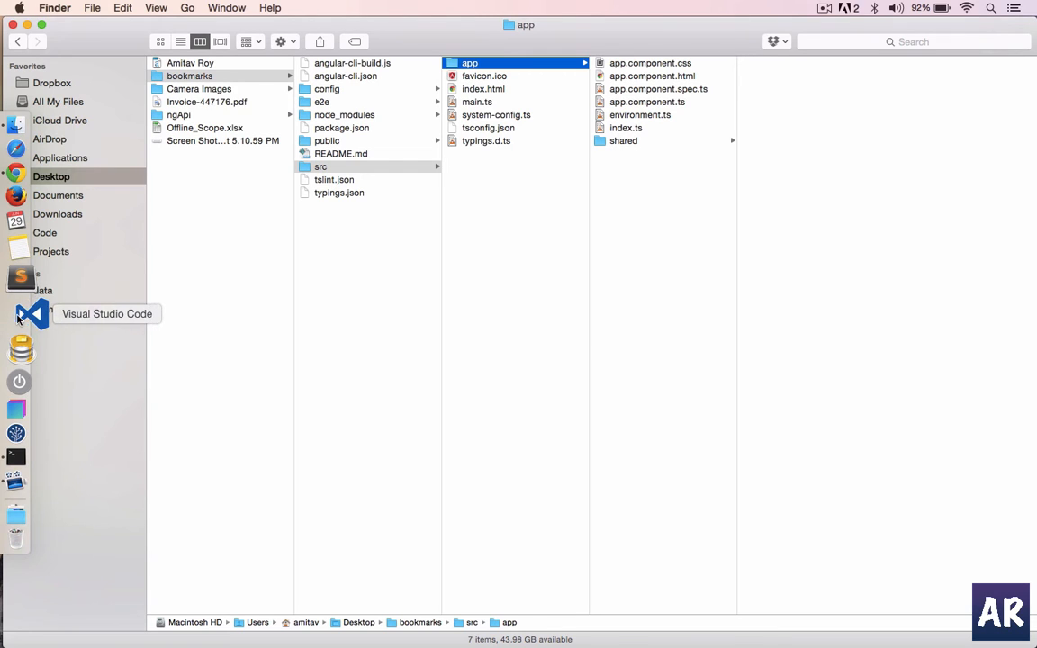
pyautogui.click(20, 313)
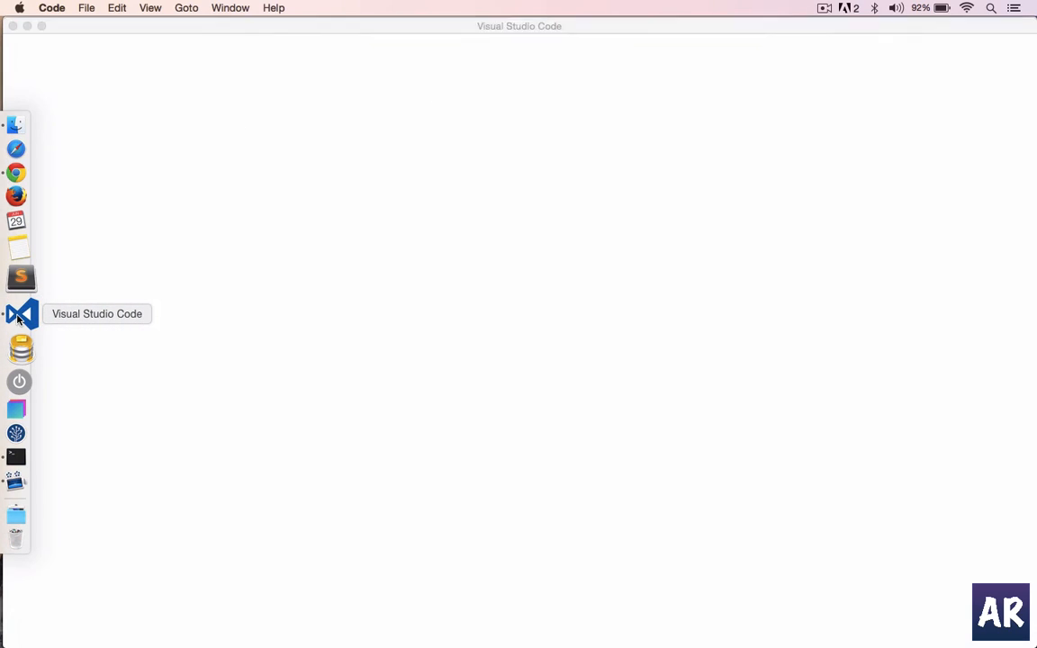
# Open the Desktop's bookmarks folder in Visual Studio Code via File > Open
pyautogui.click(86, 7)
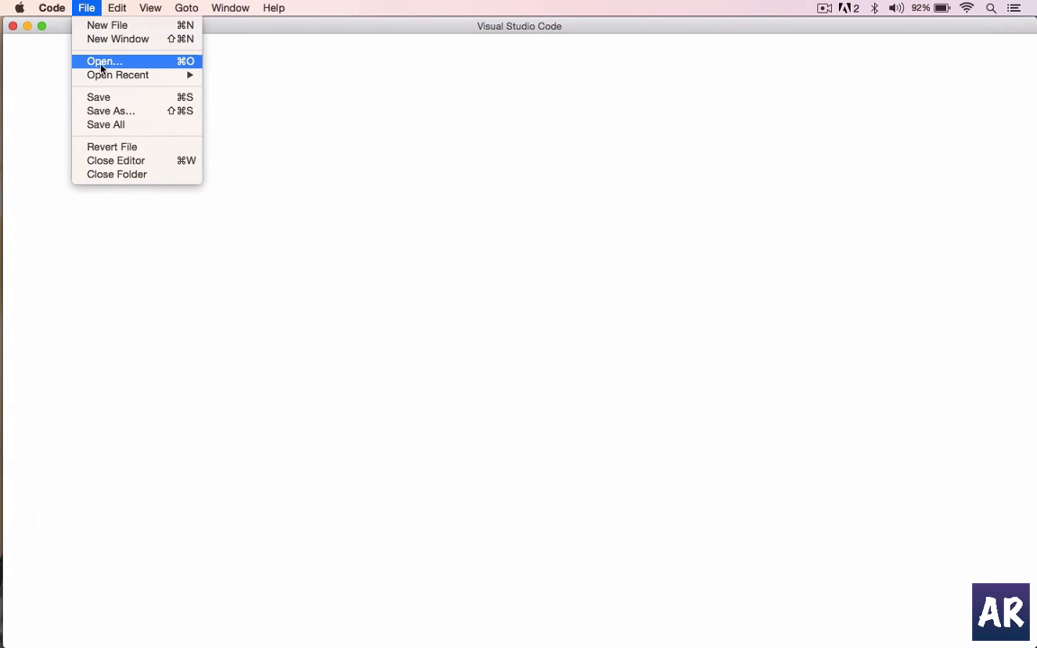
pyautogui.click(104, 61)
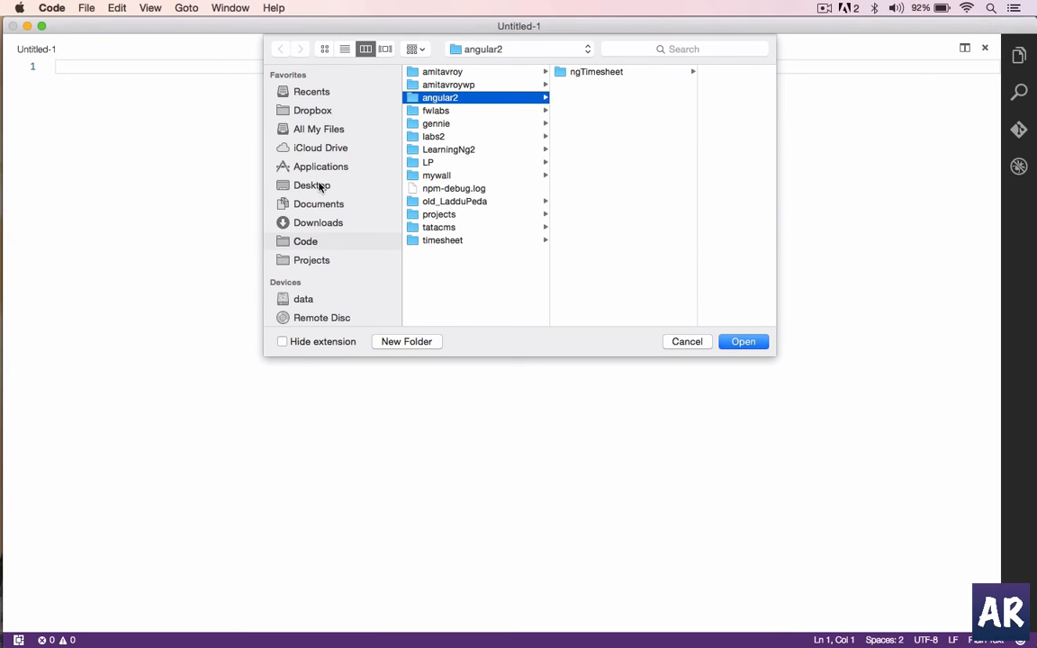
pyautogui.click(312, 185)
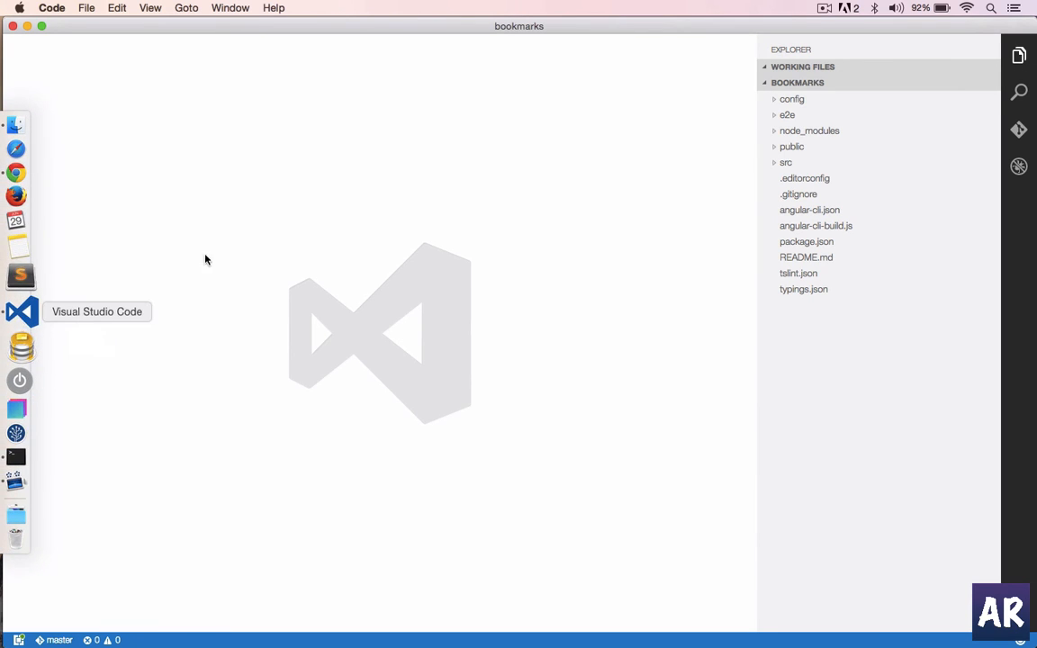
# Expand and then collapse the node_modules folder in the Visual Studio Code explorer
pyautogui.click(16, 456)
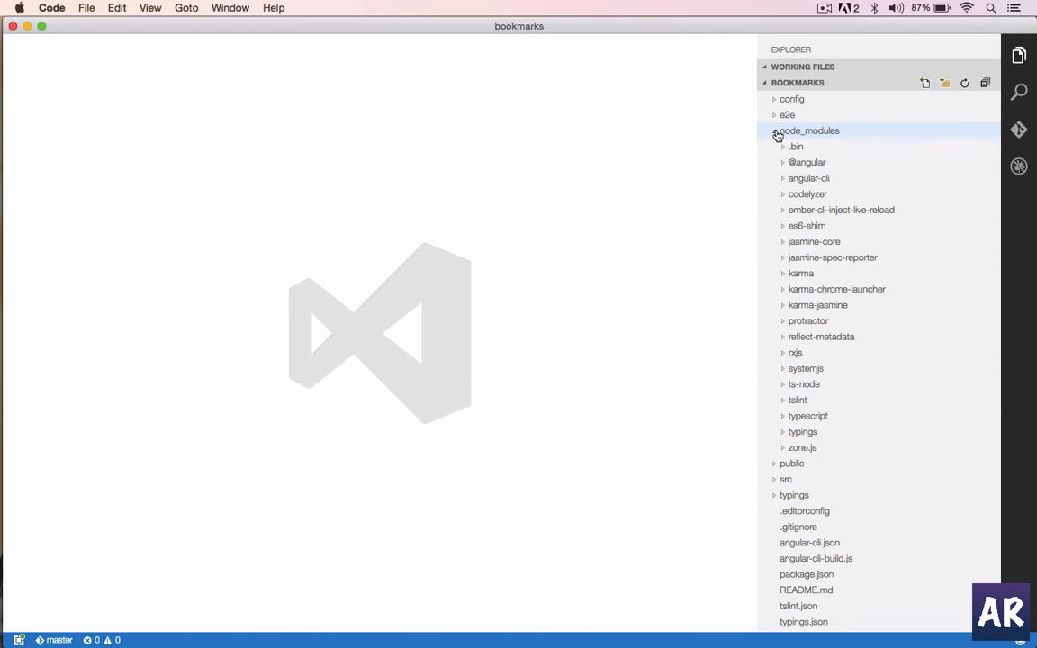
pyautogui.click(774, 131)
pyautogui.write('cd b')
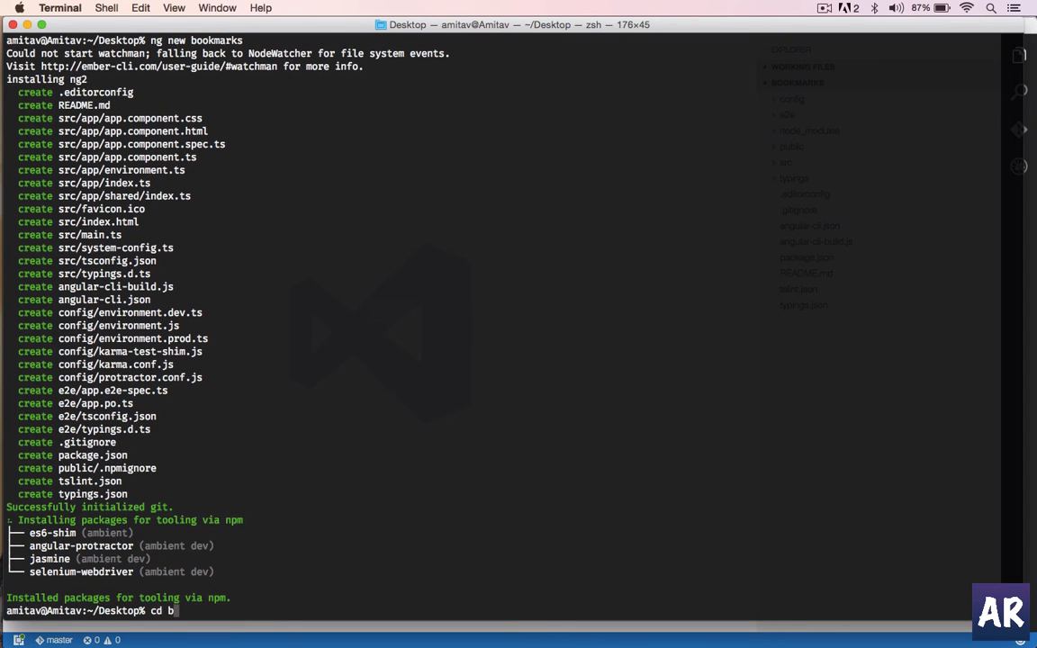
# Enter bookmarks, hit the exists-sync error on ng serve, and npm install in node_modules/angular-cli
pyautogui.press('Return')
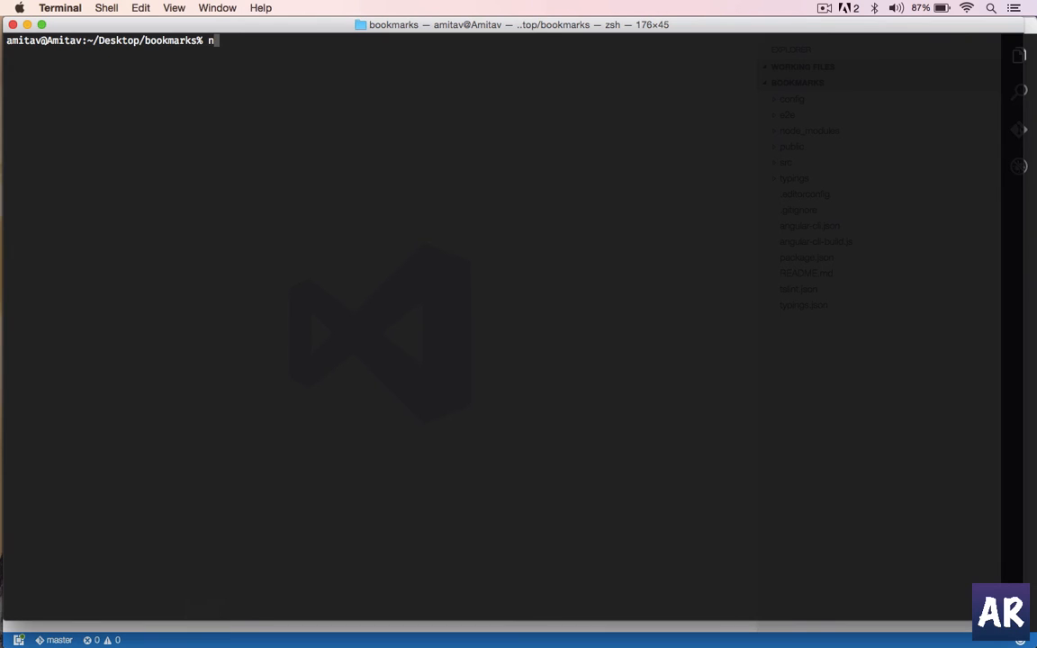
pyautogui.write('g serve')
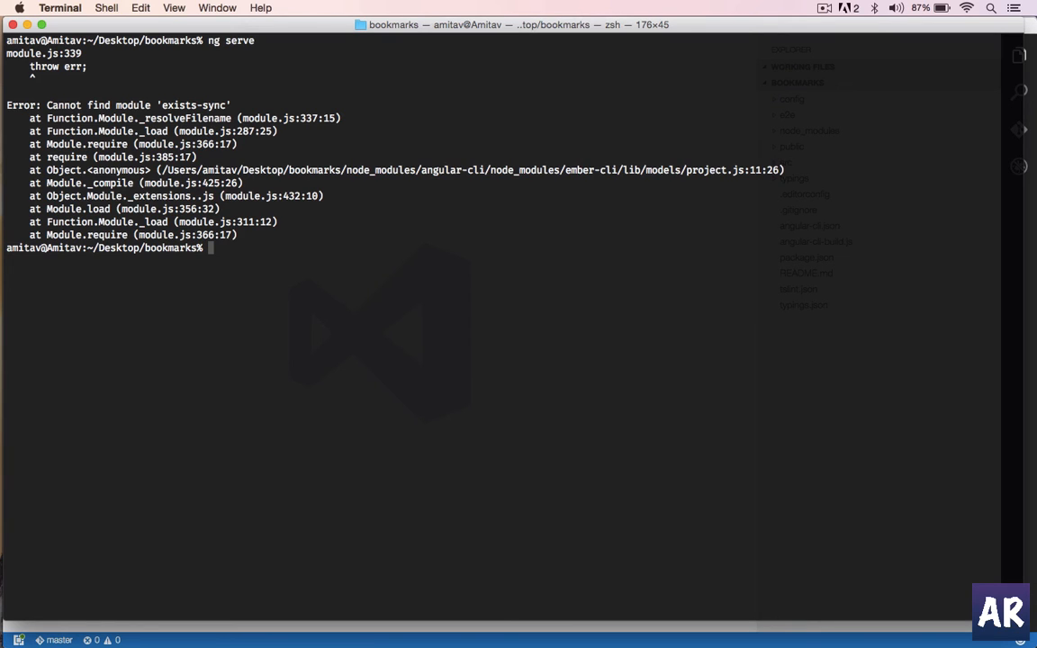
pyautogui.write('cd node_modules/')
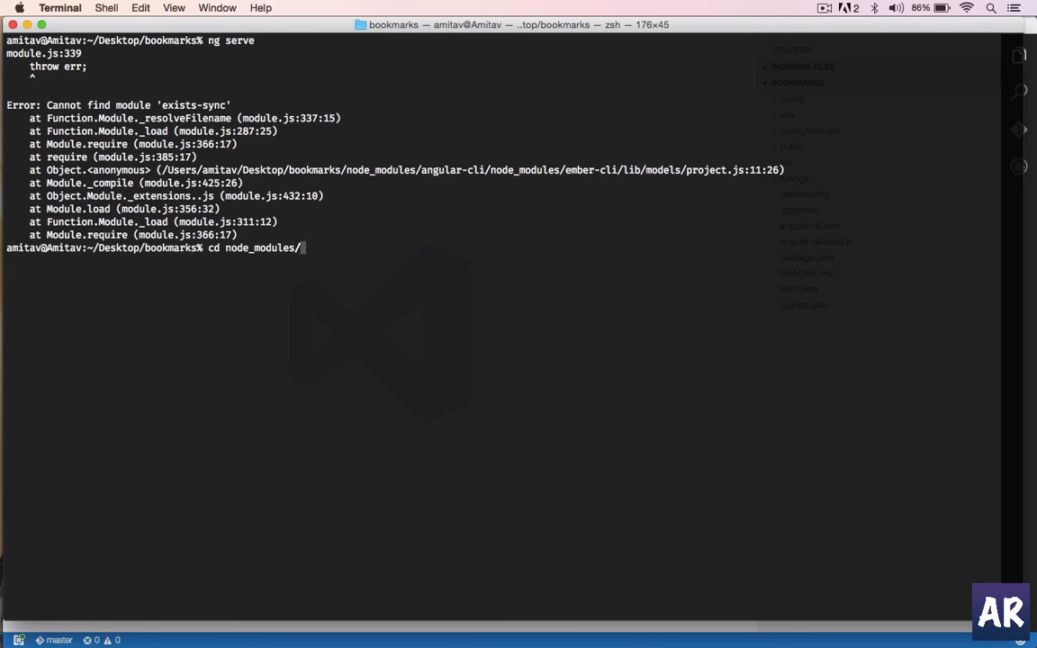
pyautogui.write('angular-cli/')
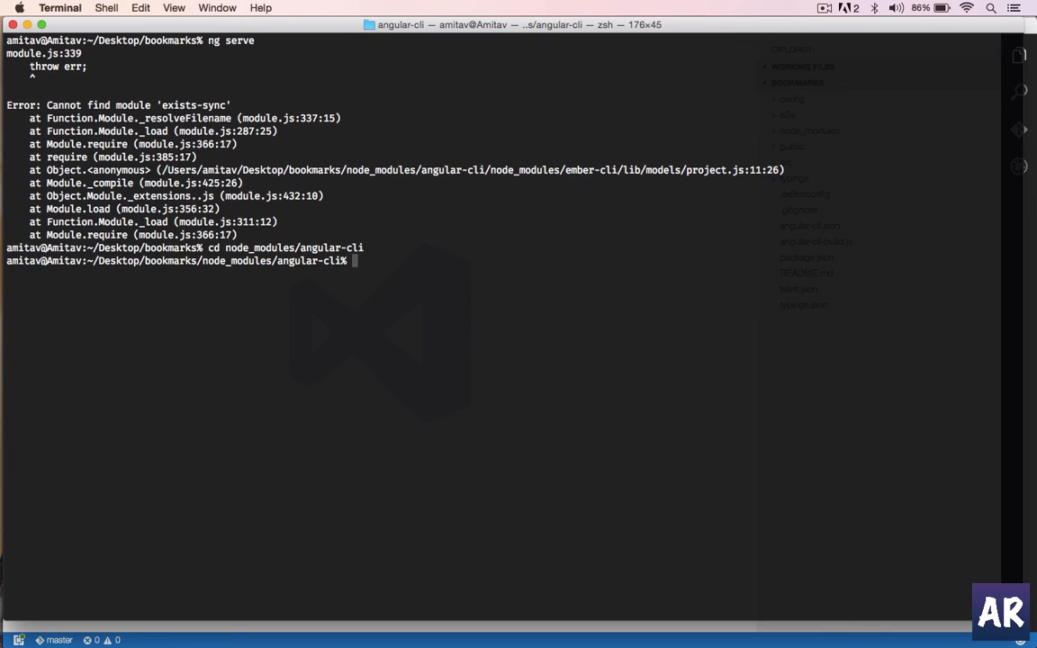
pyautogui.write('npm ins')
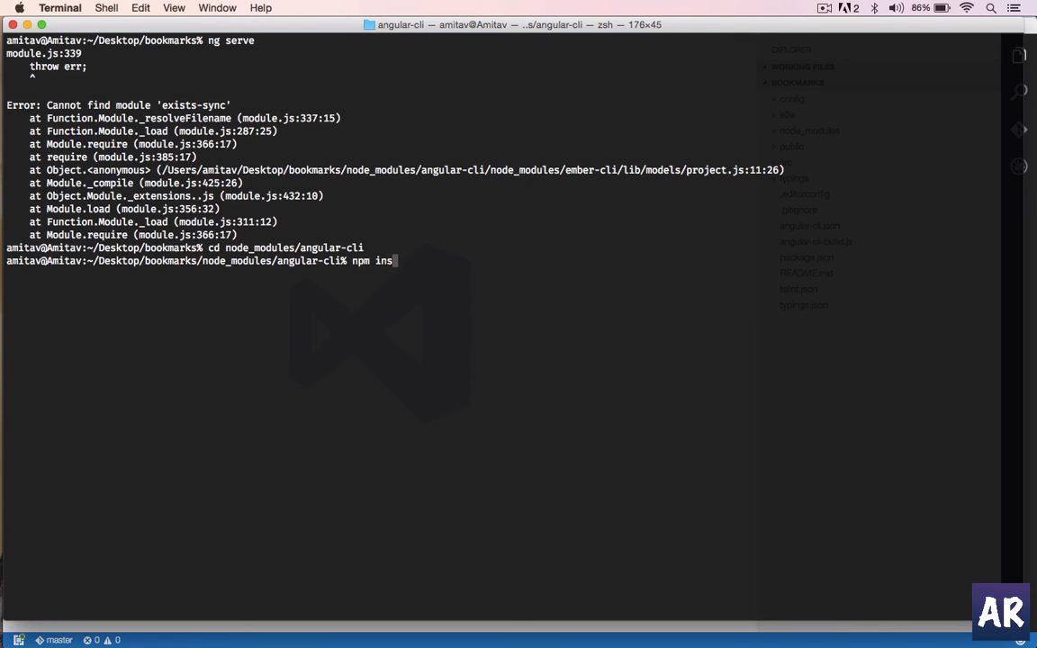
pyautogui.press('Return')
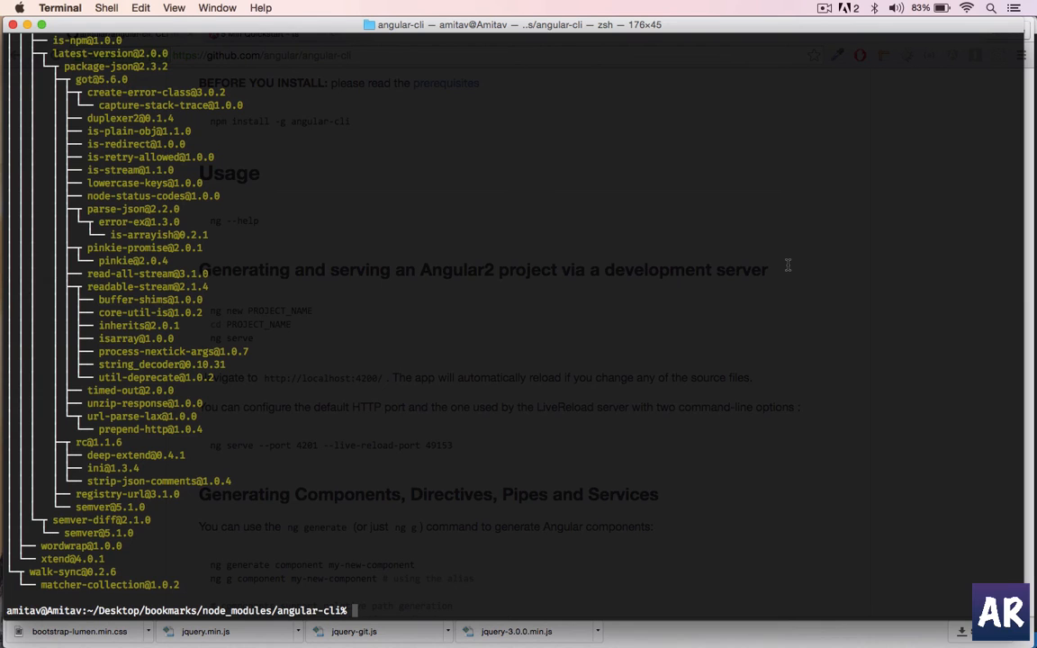
# Return to the bookmarks folder and run 'ng serve' until it builds on localhost:4200
pyautogui.write('cd ..')
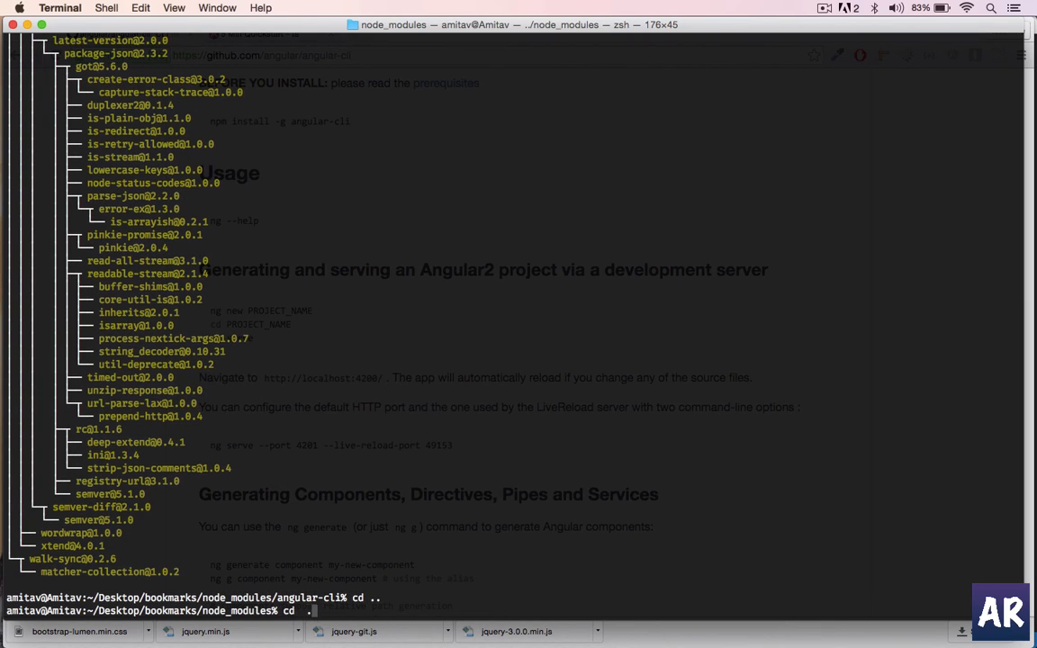
pyautogui.press('Return')
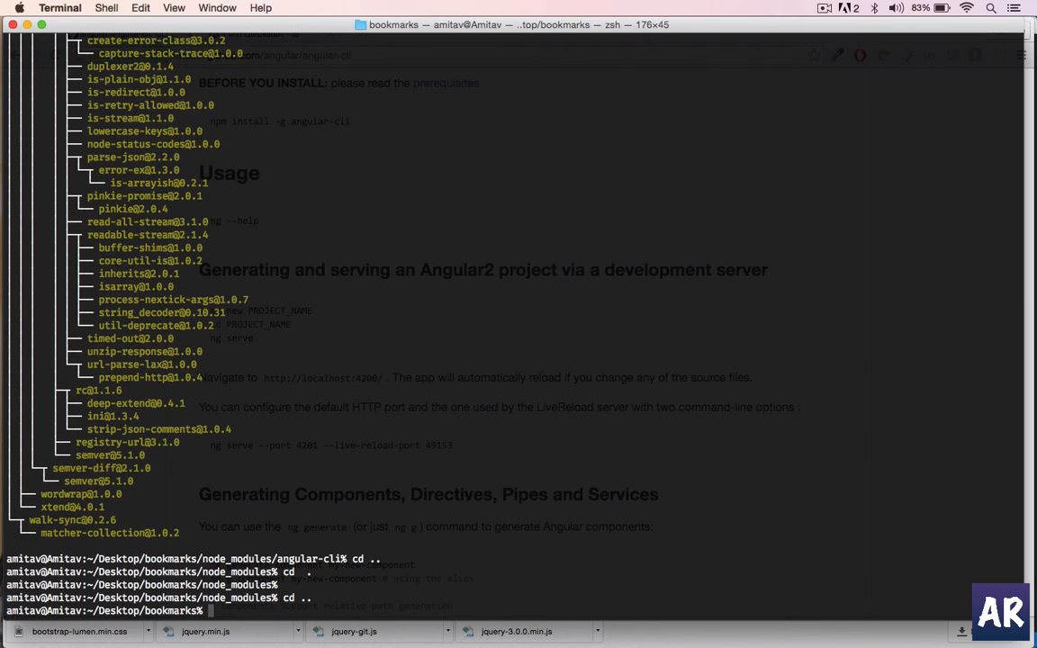
pyautogui.write('ng serve')
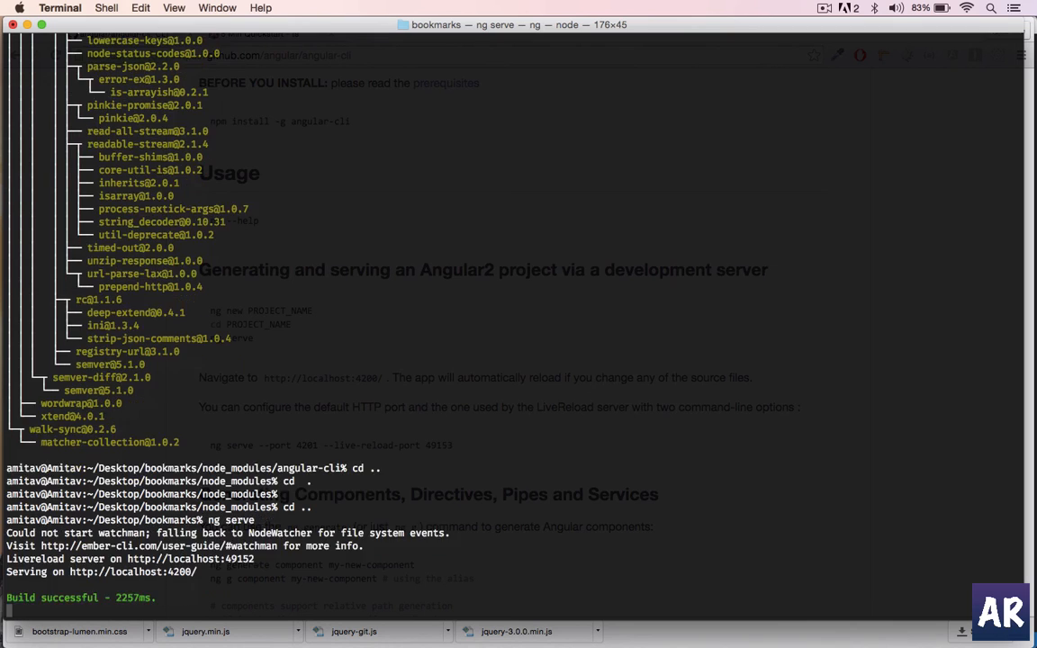
pyautogui.scroll(-3)
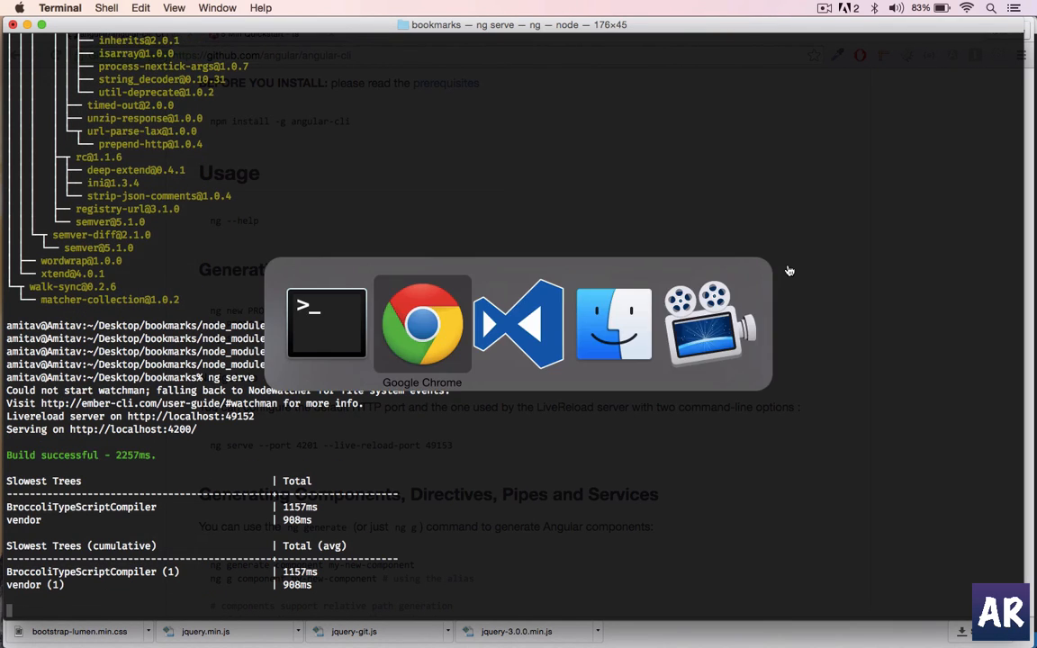
# Open src/app/app.component.ts in VS Code, showing the 'app works!' title
pyautogui.click(422, 324)
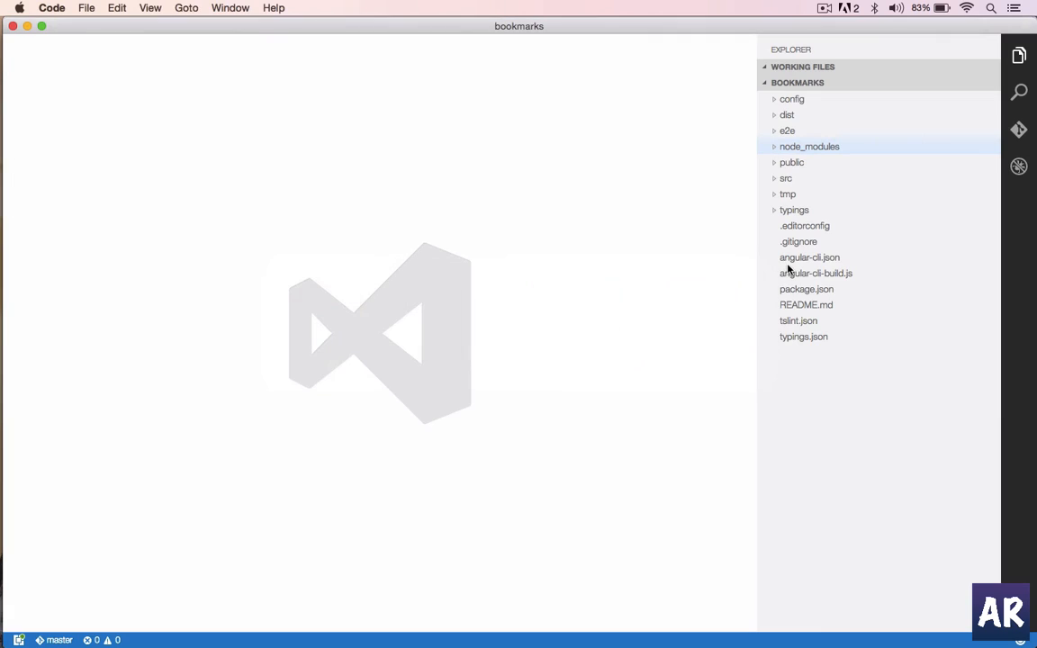
pyautogui.click(785, 179)
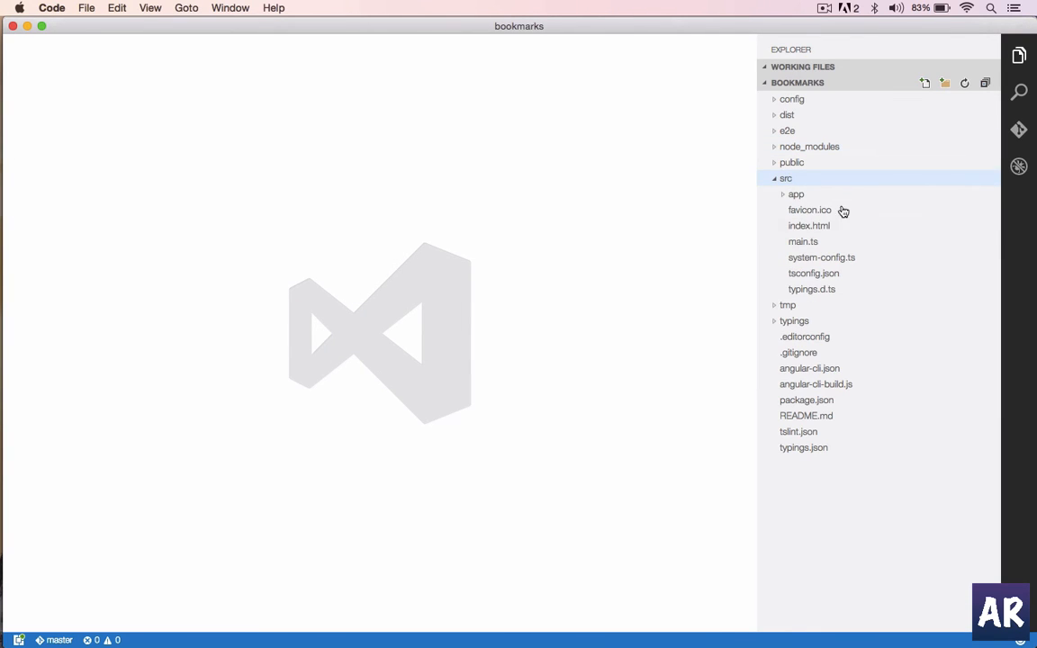
pyautogui.click(796, 194)
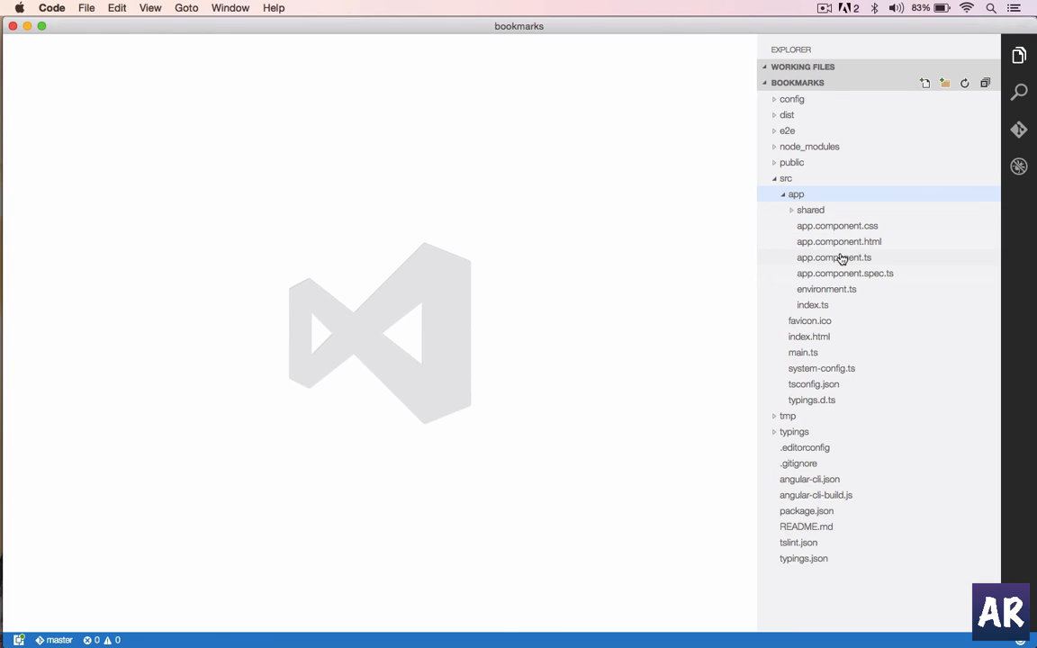
pyautogui.click(833, 258)
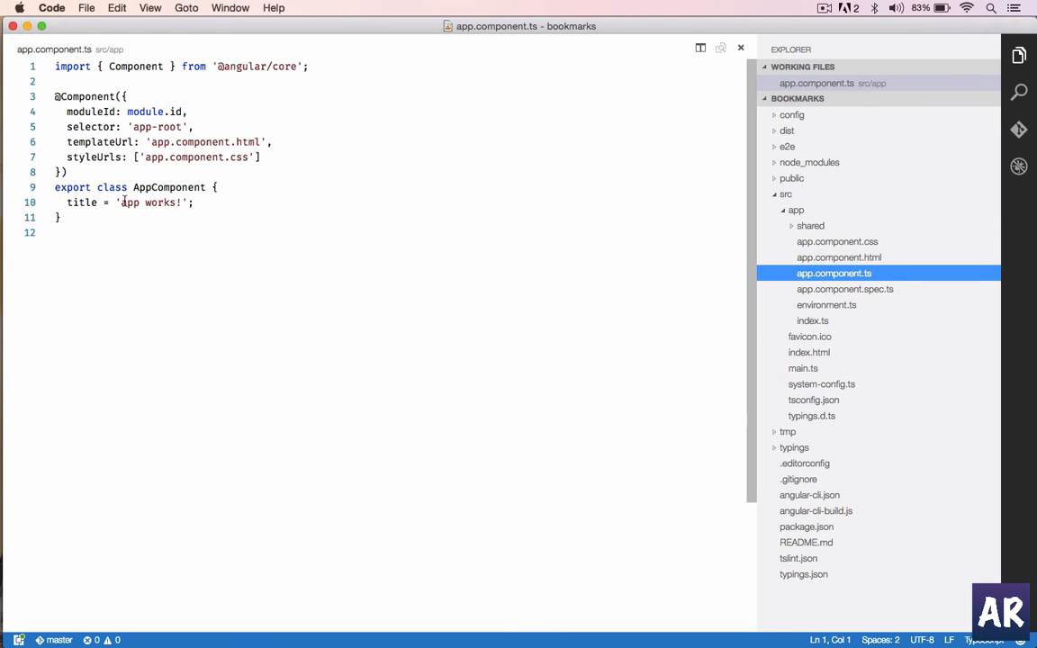
# Replace the 'app works!' title with 'This is my Bookmark application in Angular2'
pyautogui.click(120, 202)
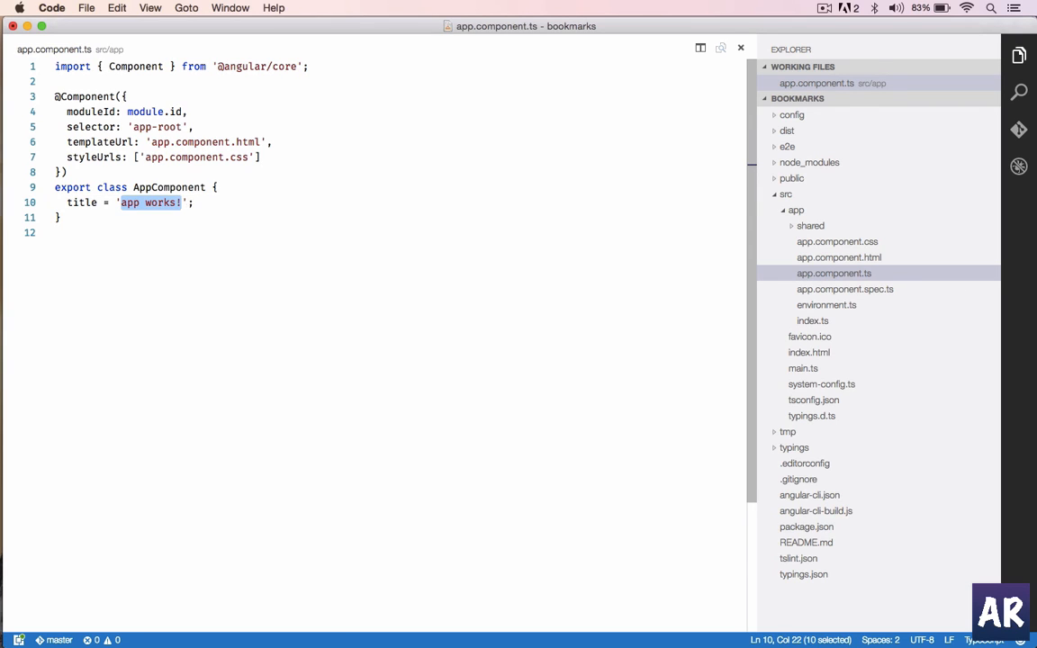
pyautogui.write('This is')
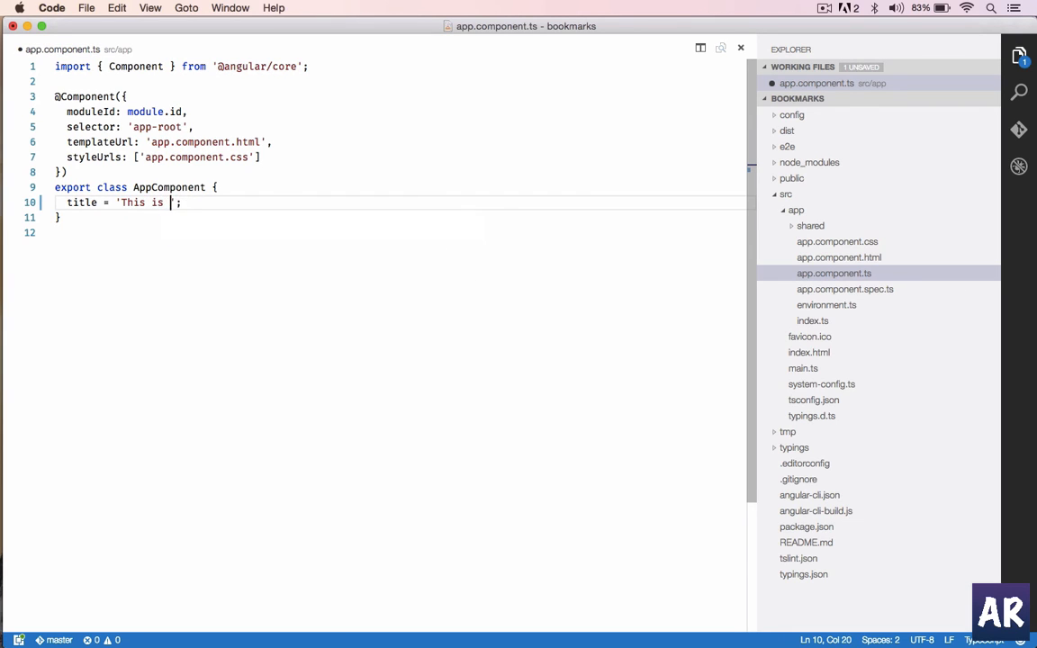
pyautogui.write('my Bookmar')
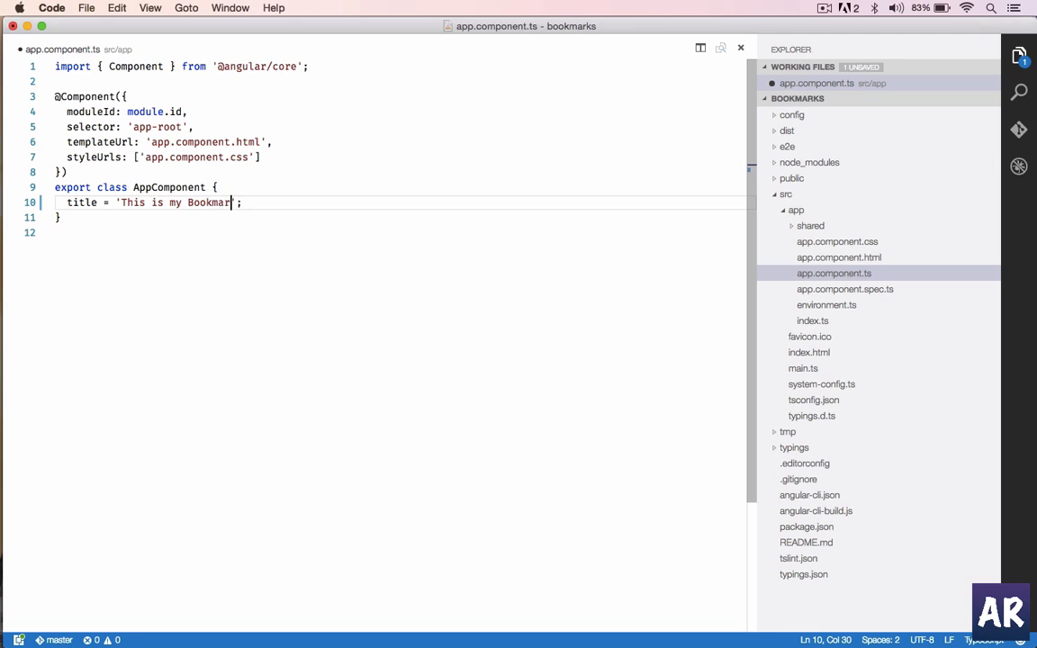
pyautogui.write('application')
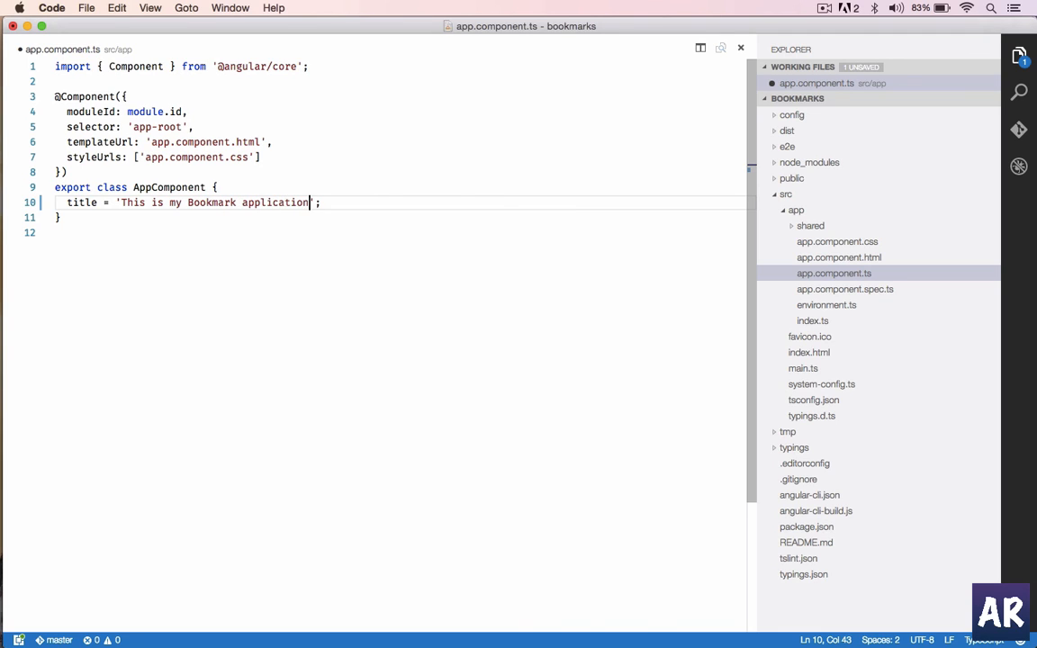
pyautogui.write('in Angular')
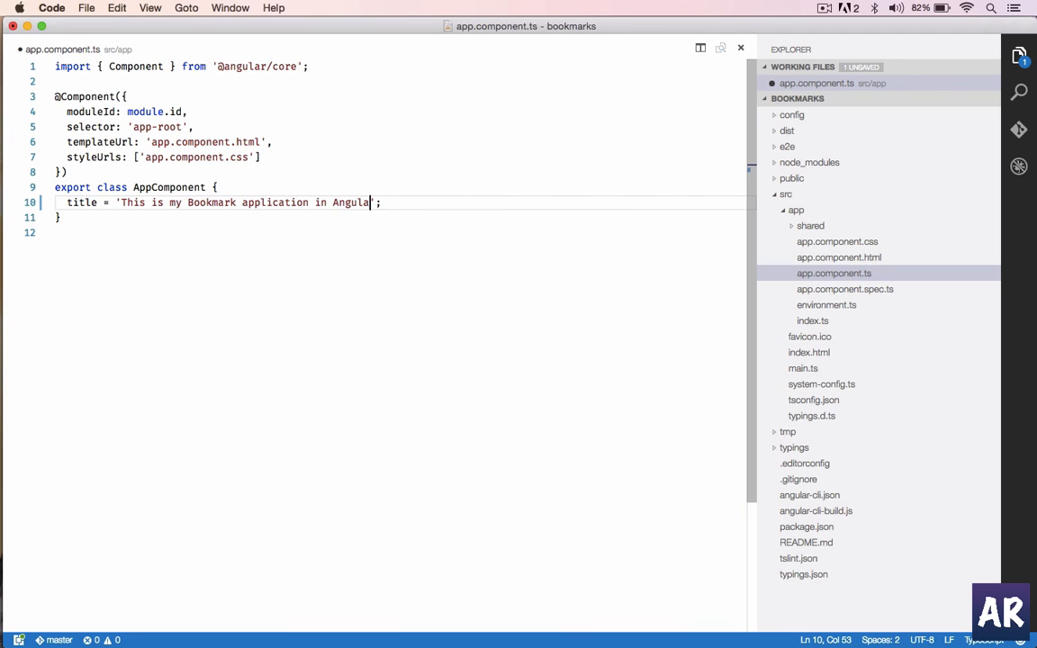
pyautogui.write('2')
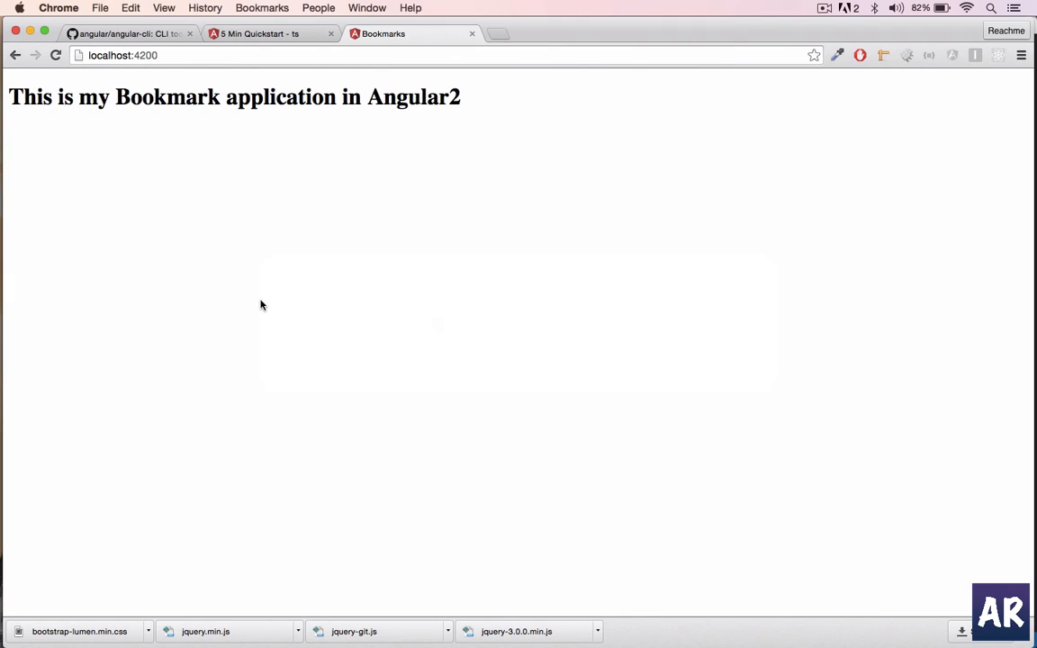
pyautogui.moveTo(196, 96)
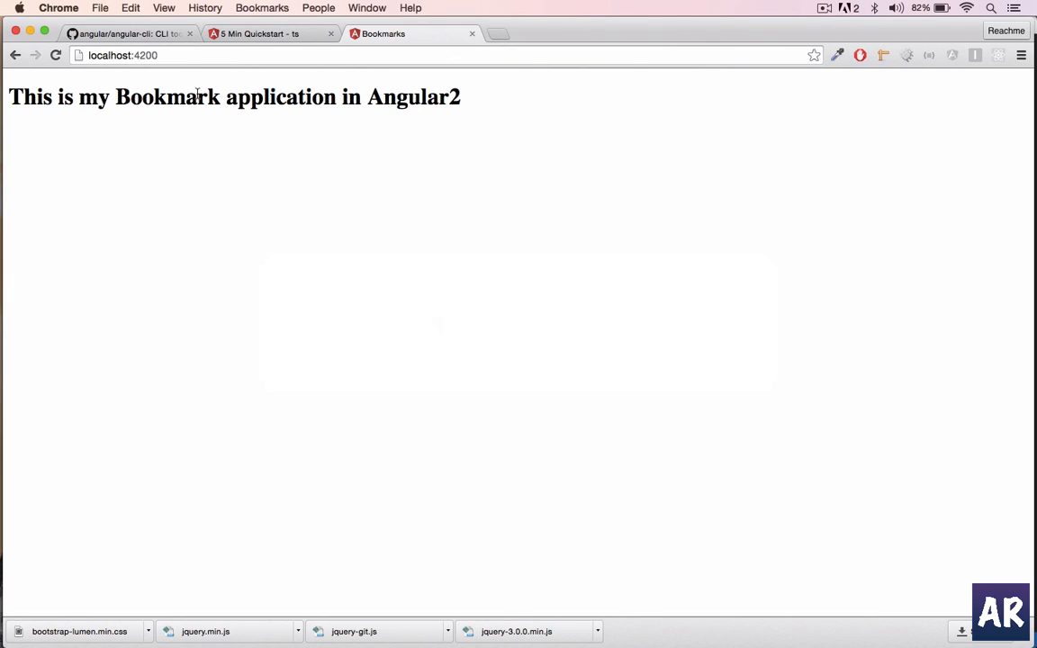
pyautogui.moveTo(328, 116)
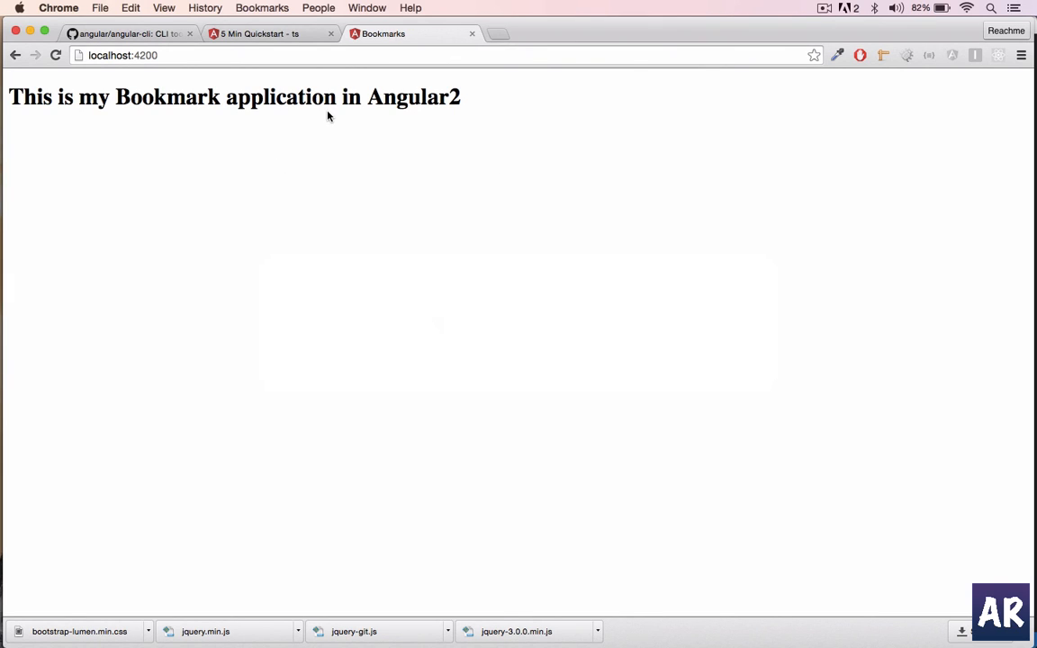